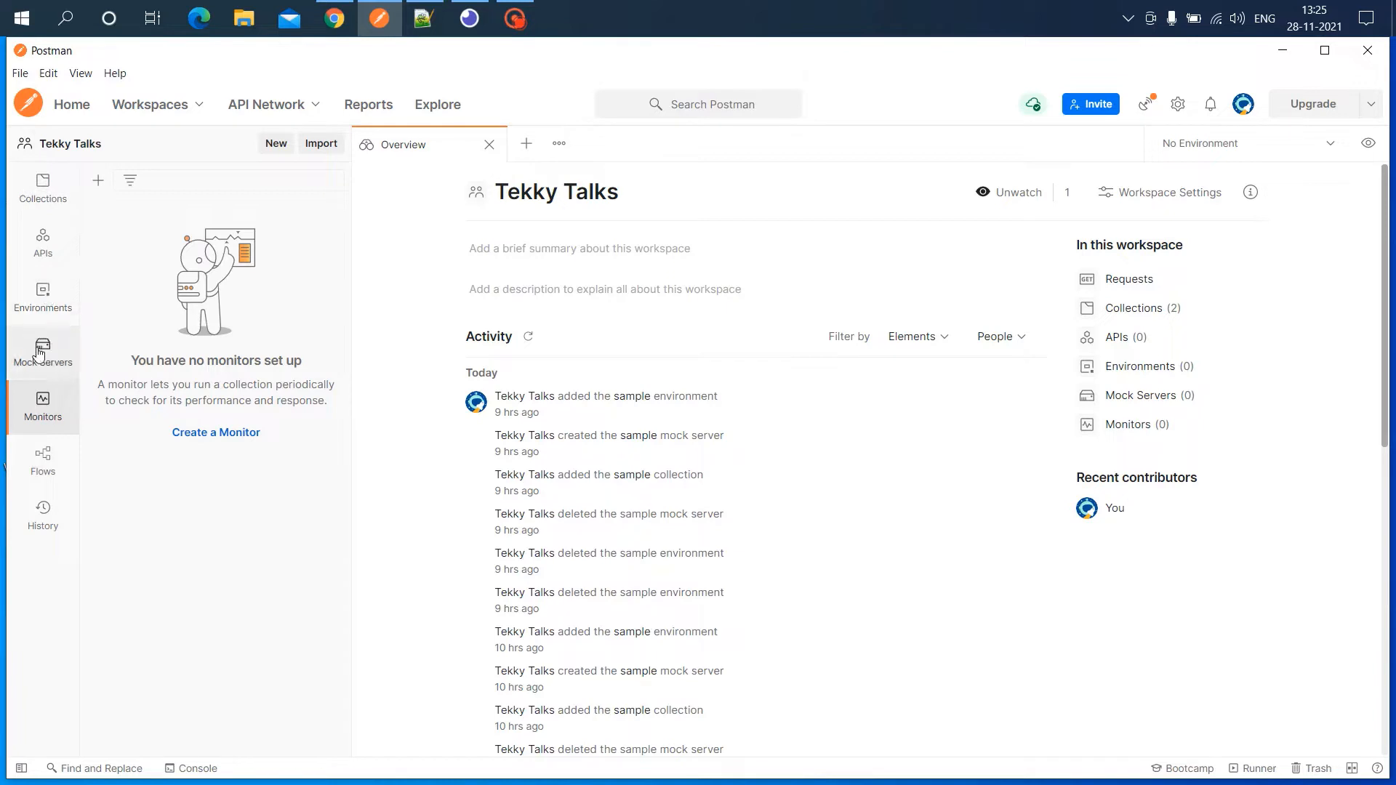
mouse_move(60, 356)
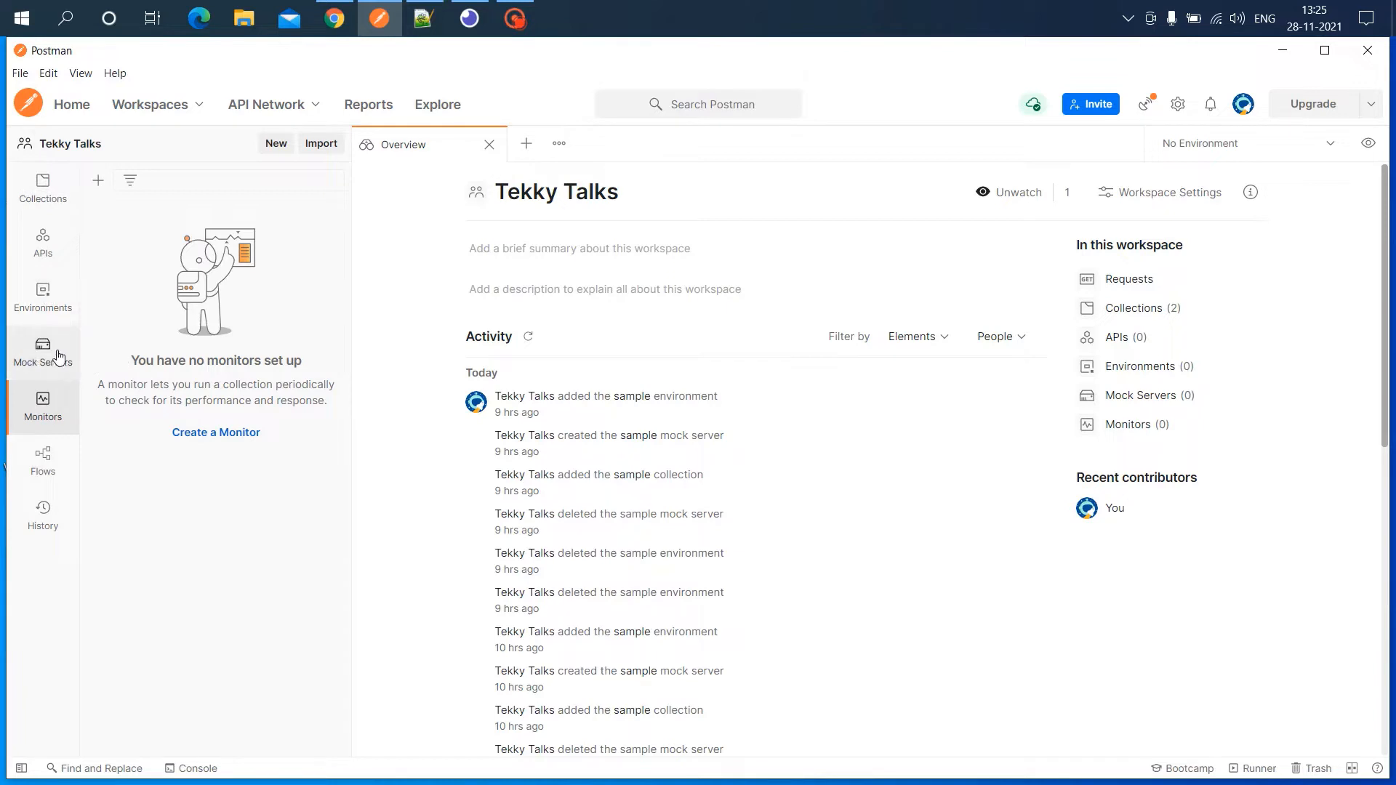
Show the Mock Servers section of the Tekky Talks workspace, which lists no mock servers yet
click(42, 352)
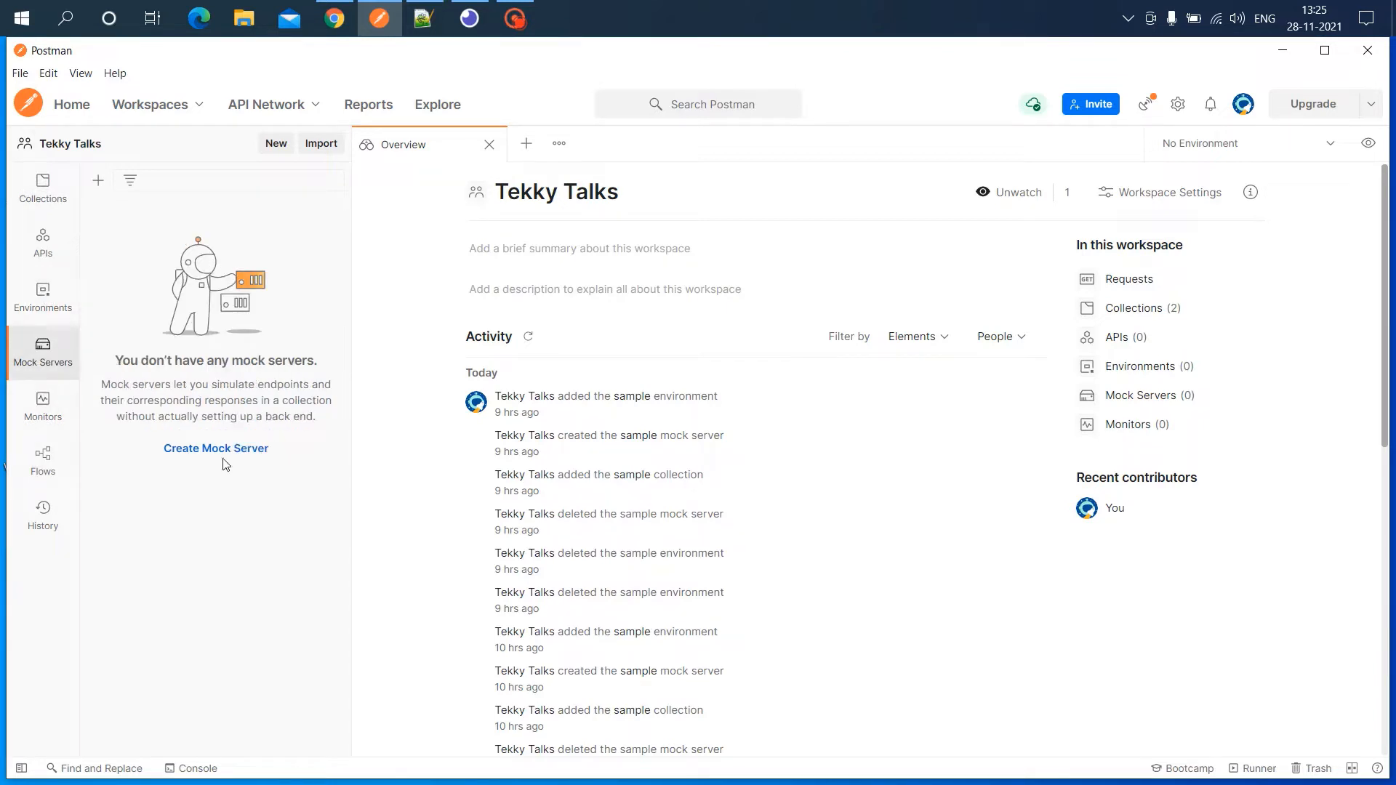
Start a new mock server and add a createUser request with its sample JSON response
click(216, 449)
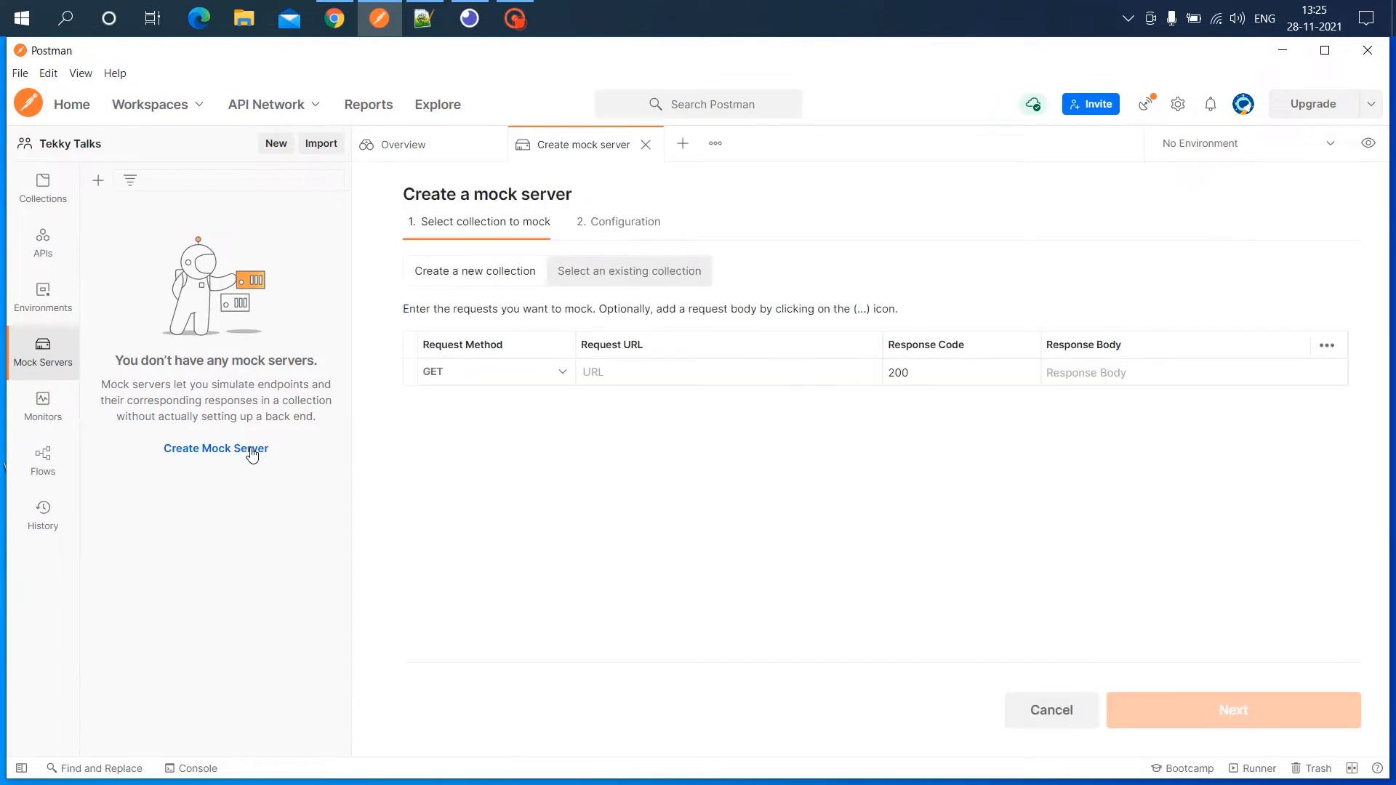
mouse_move(511, 428)
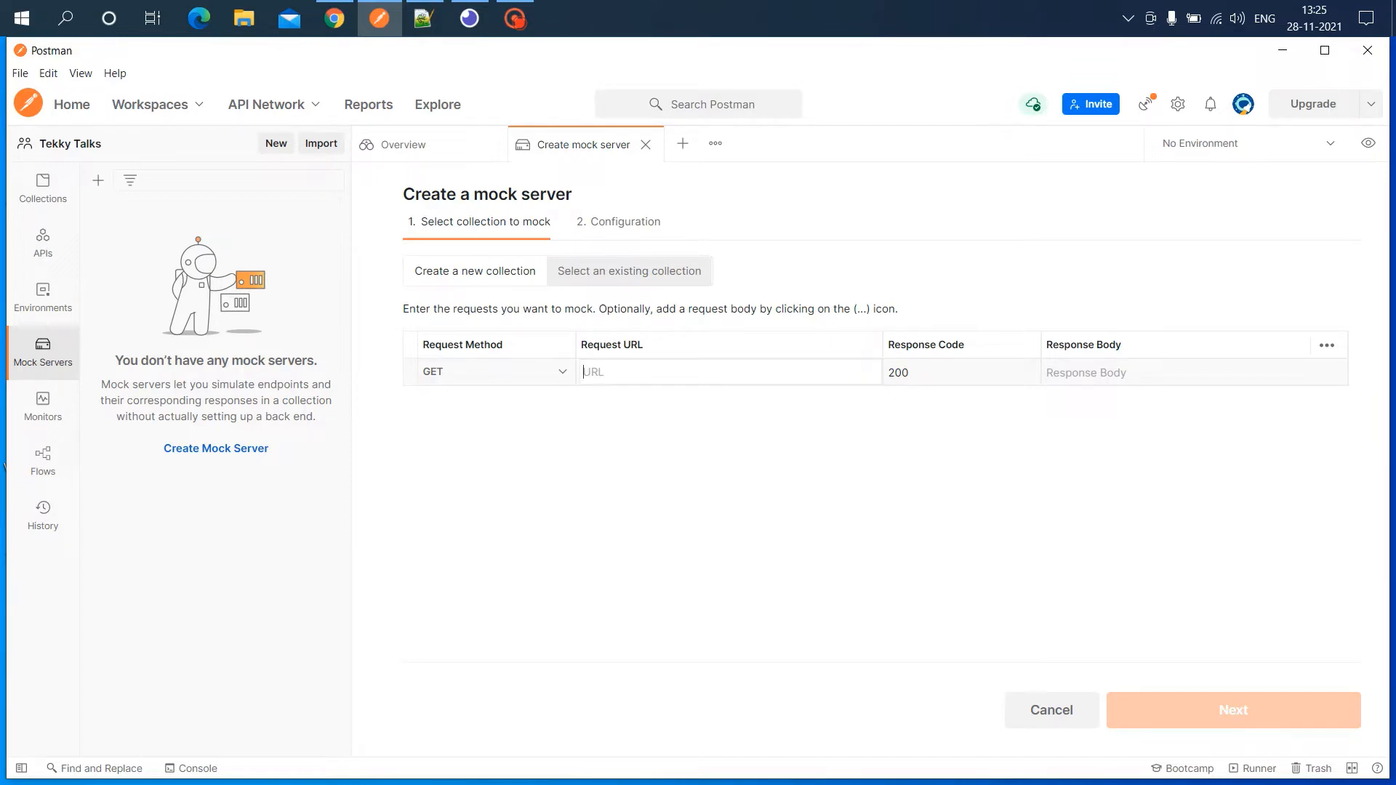
text(createUser)
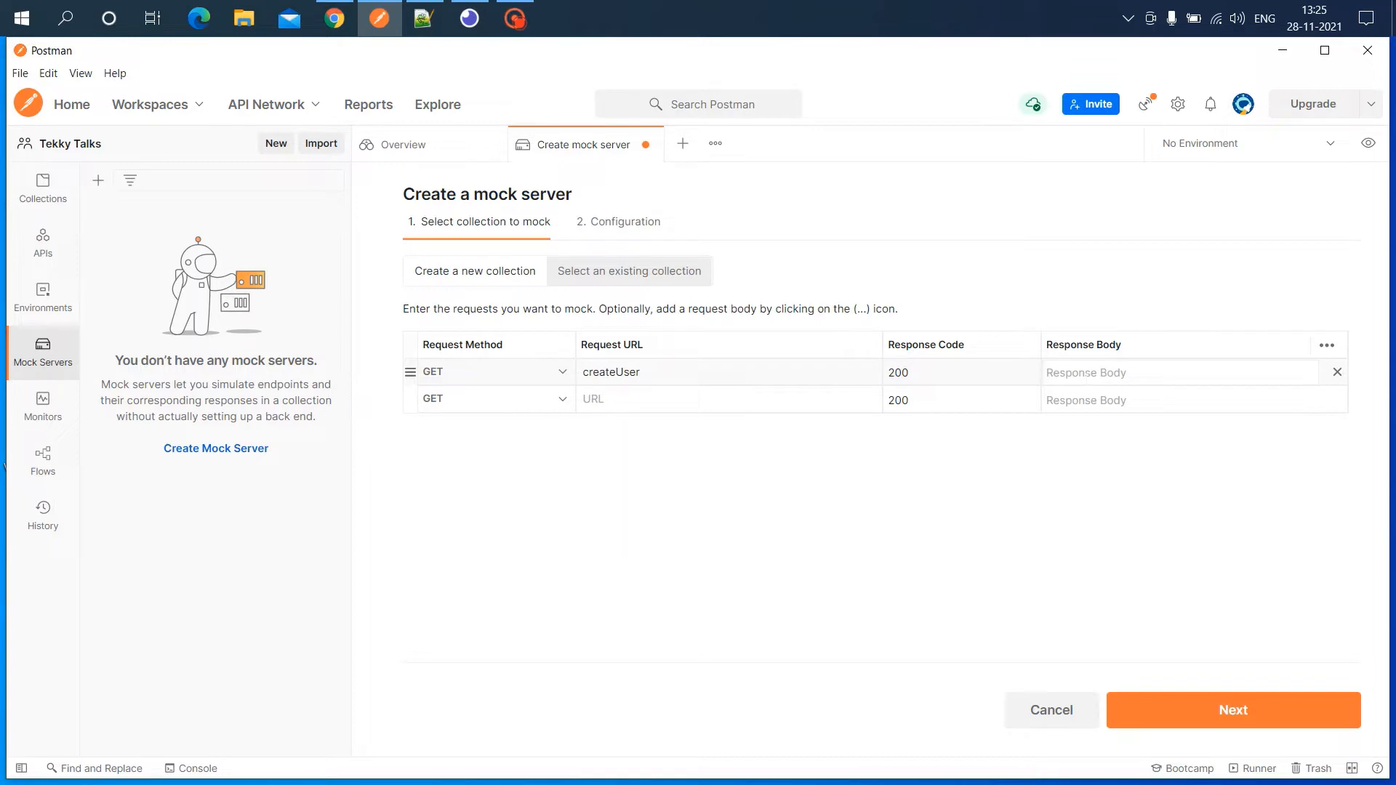
click(425, 18)
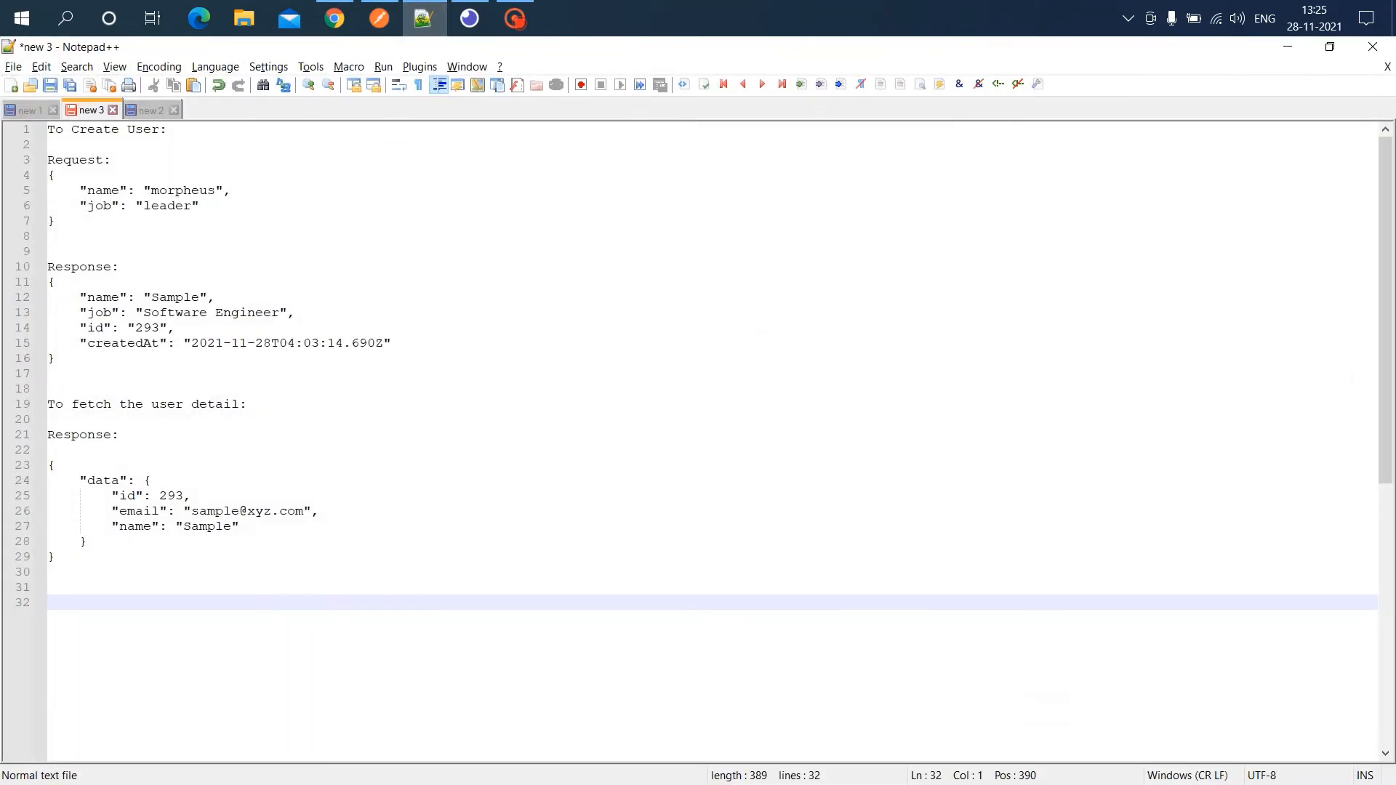
drag(79, 297, 110, 328)
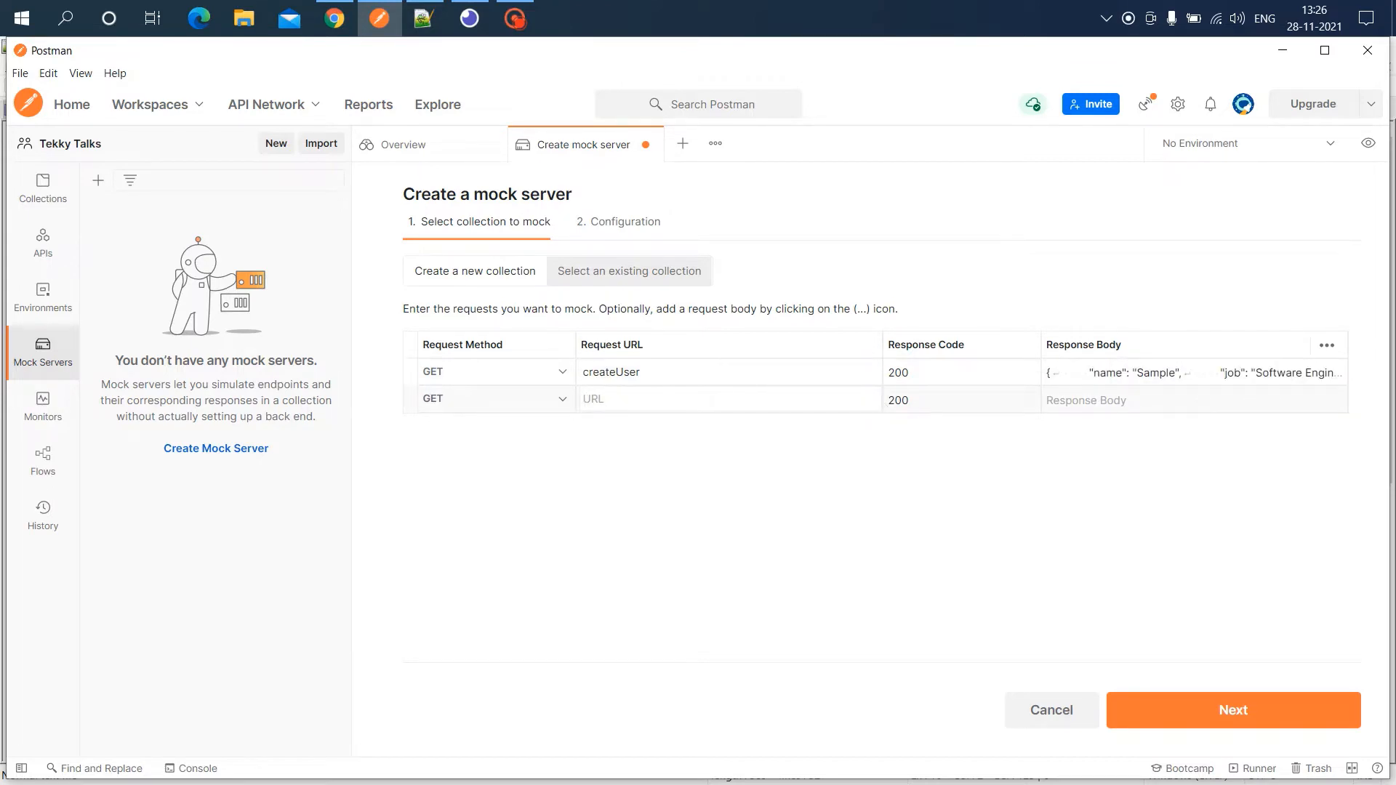
Add a getUser request and copy its sample JSON response from the notes
text(getU)
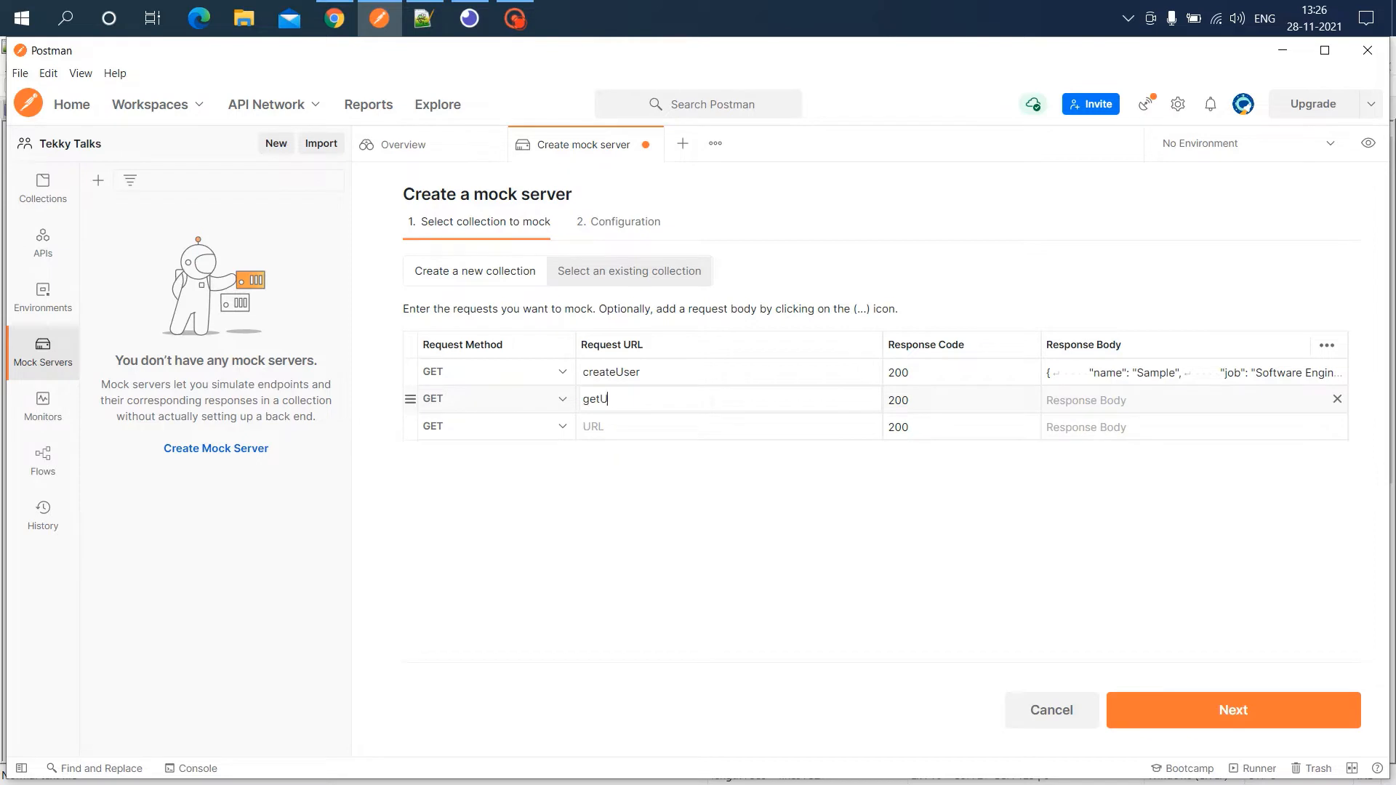
text(ser)
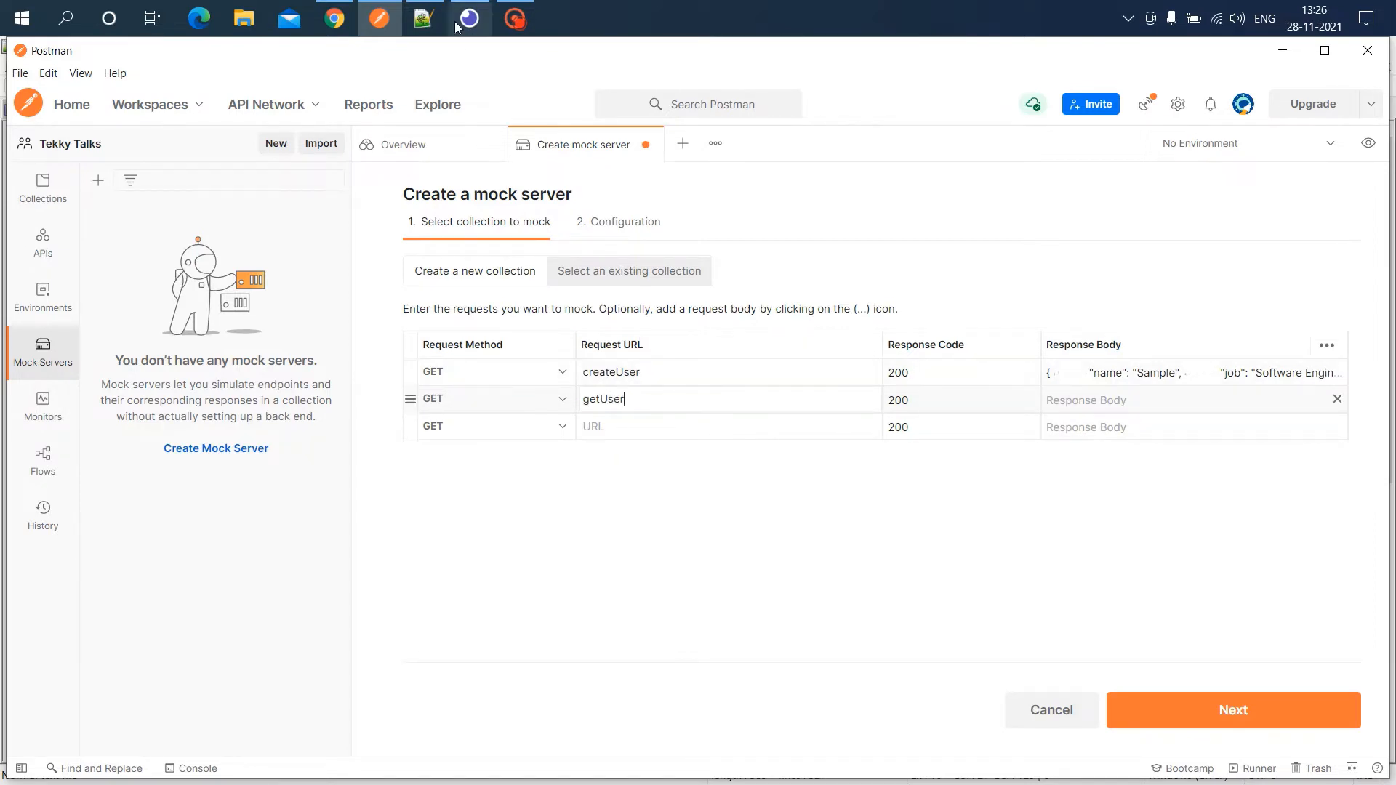
click(424, 17)
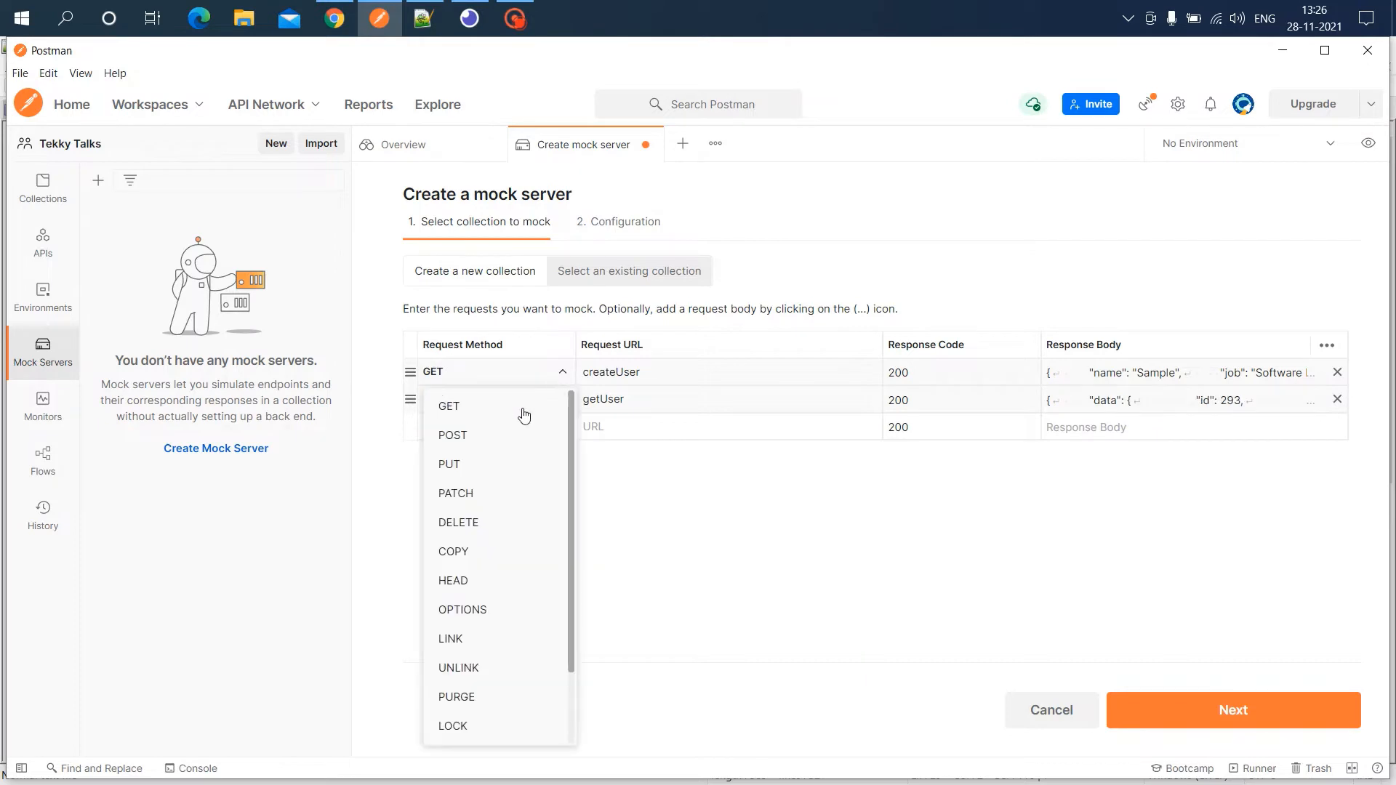
Change createUser's method from GET to POST and continue to mock server configuration
click(452, 435)
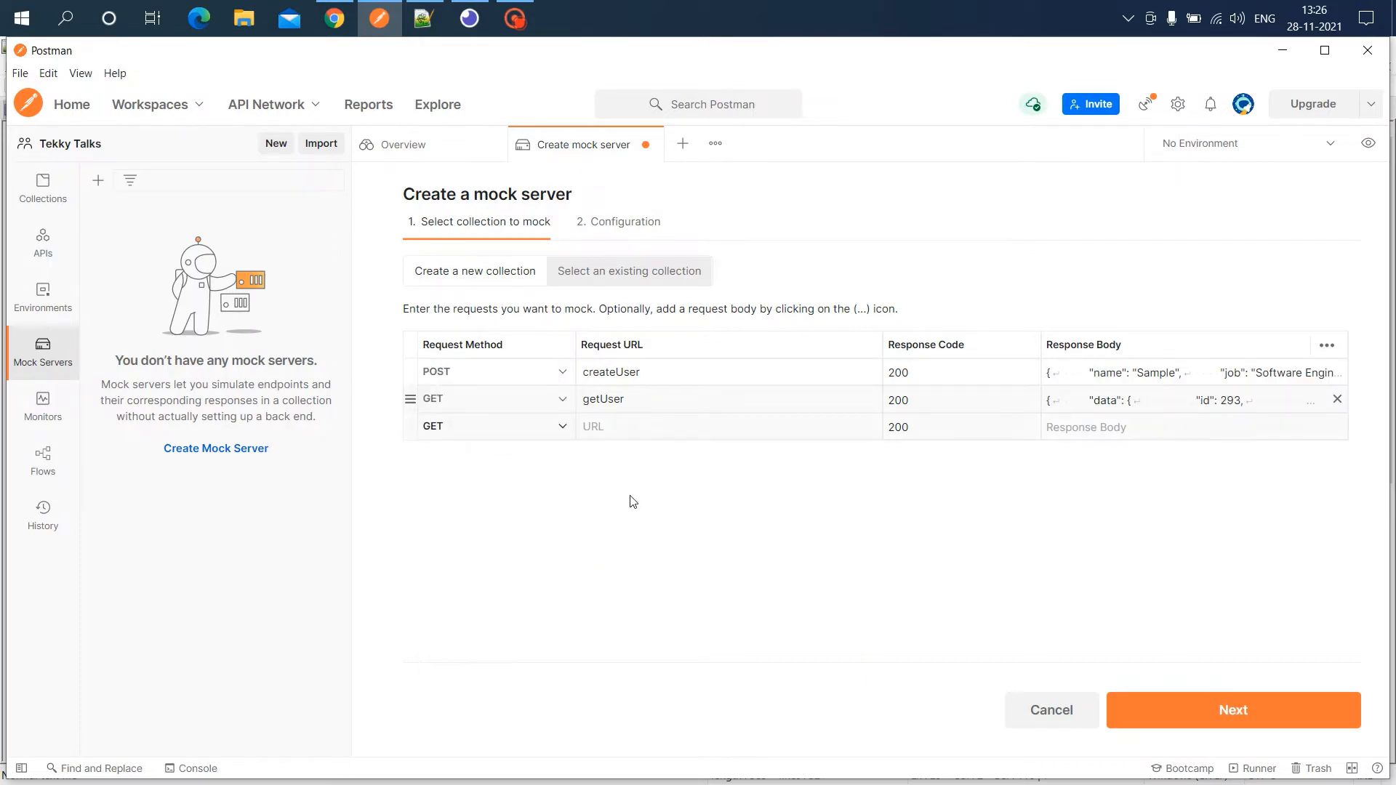
mouse_move(644, 510)
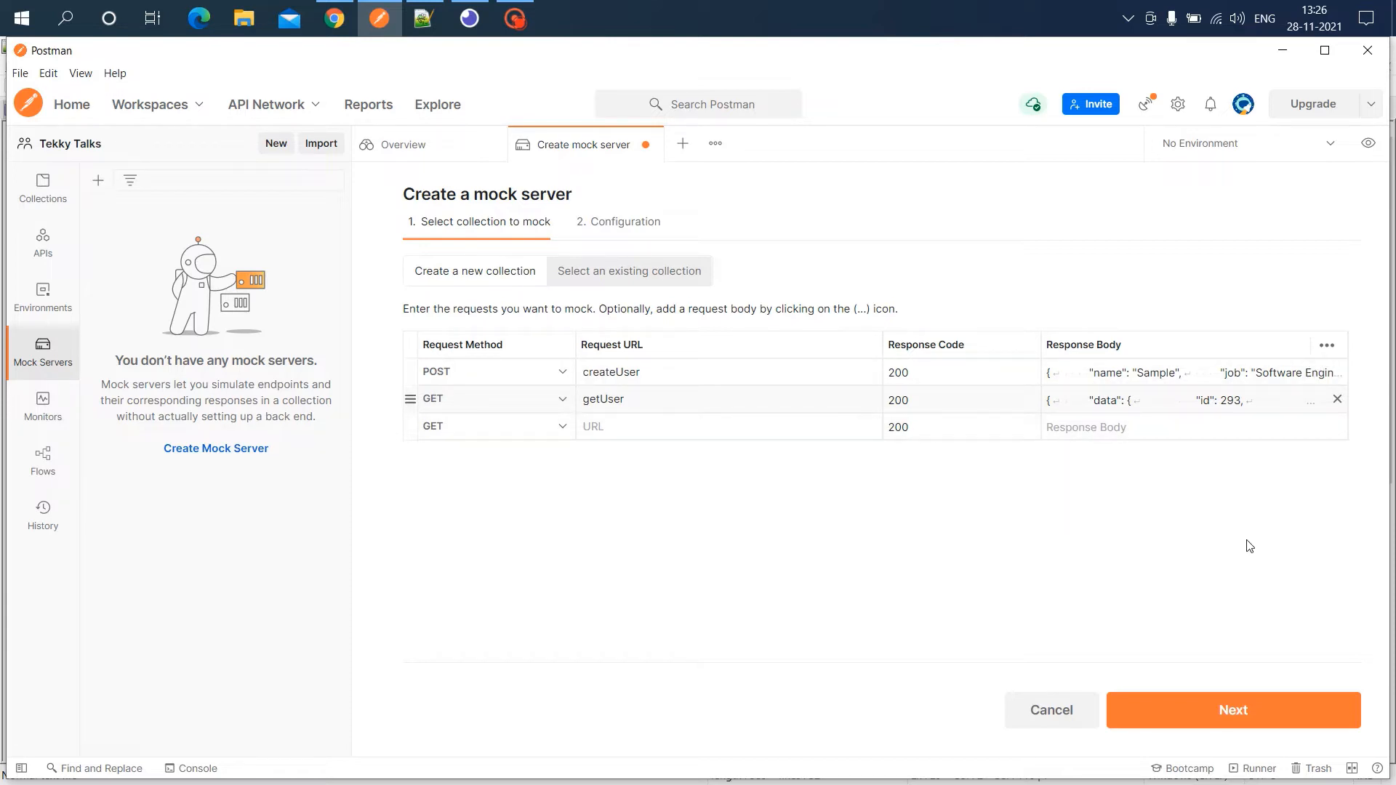
click(1233, 710)
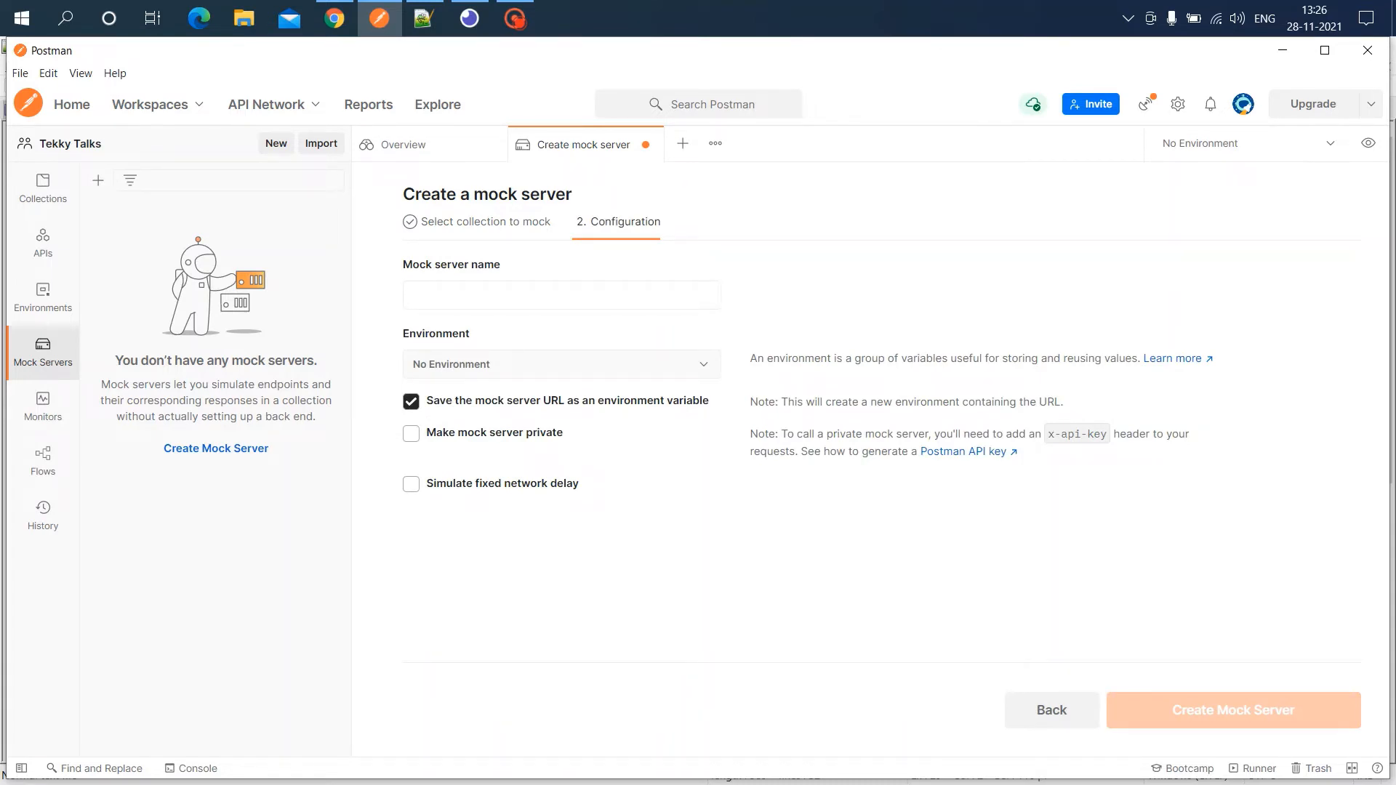
Name the mock server 'test' and create it
text(test)
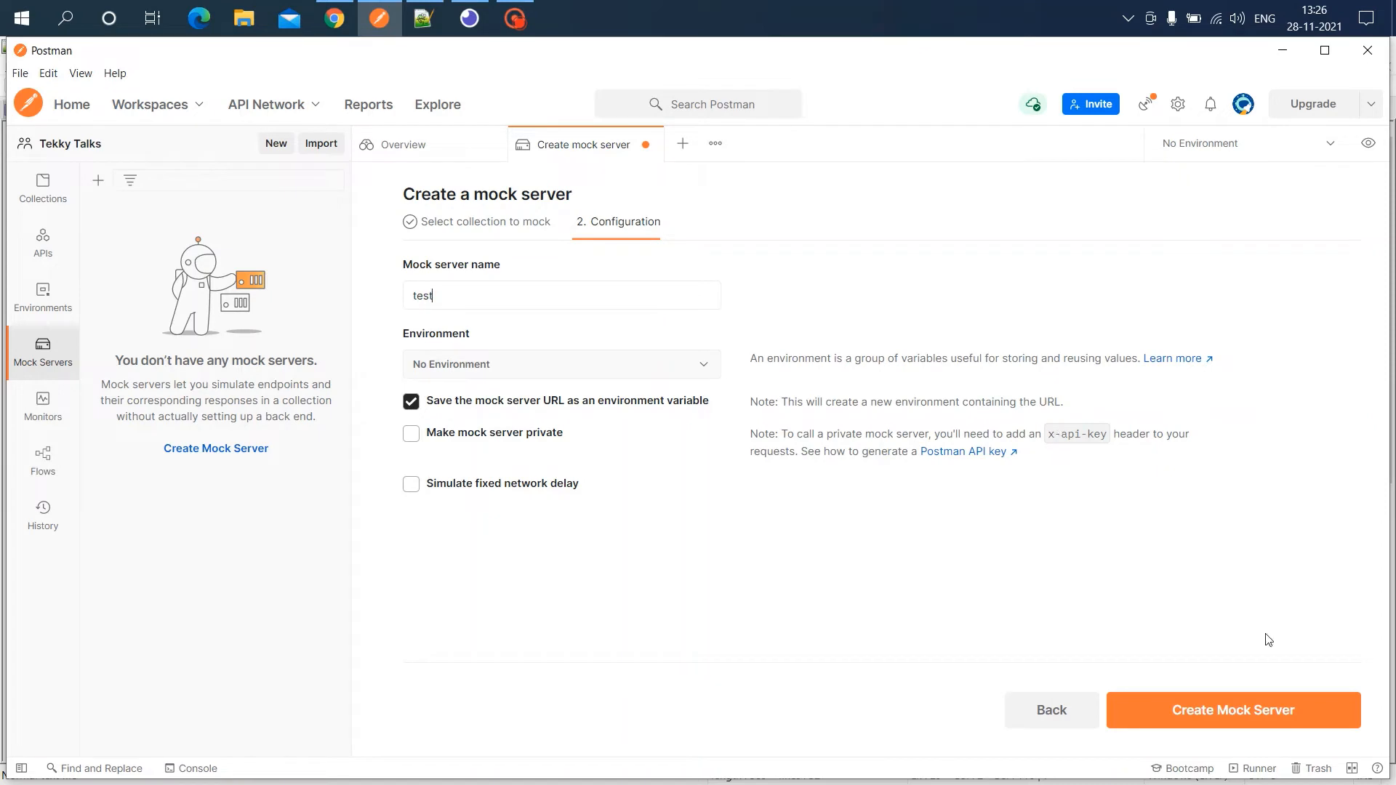
click(1234, 709)
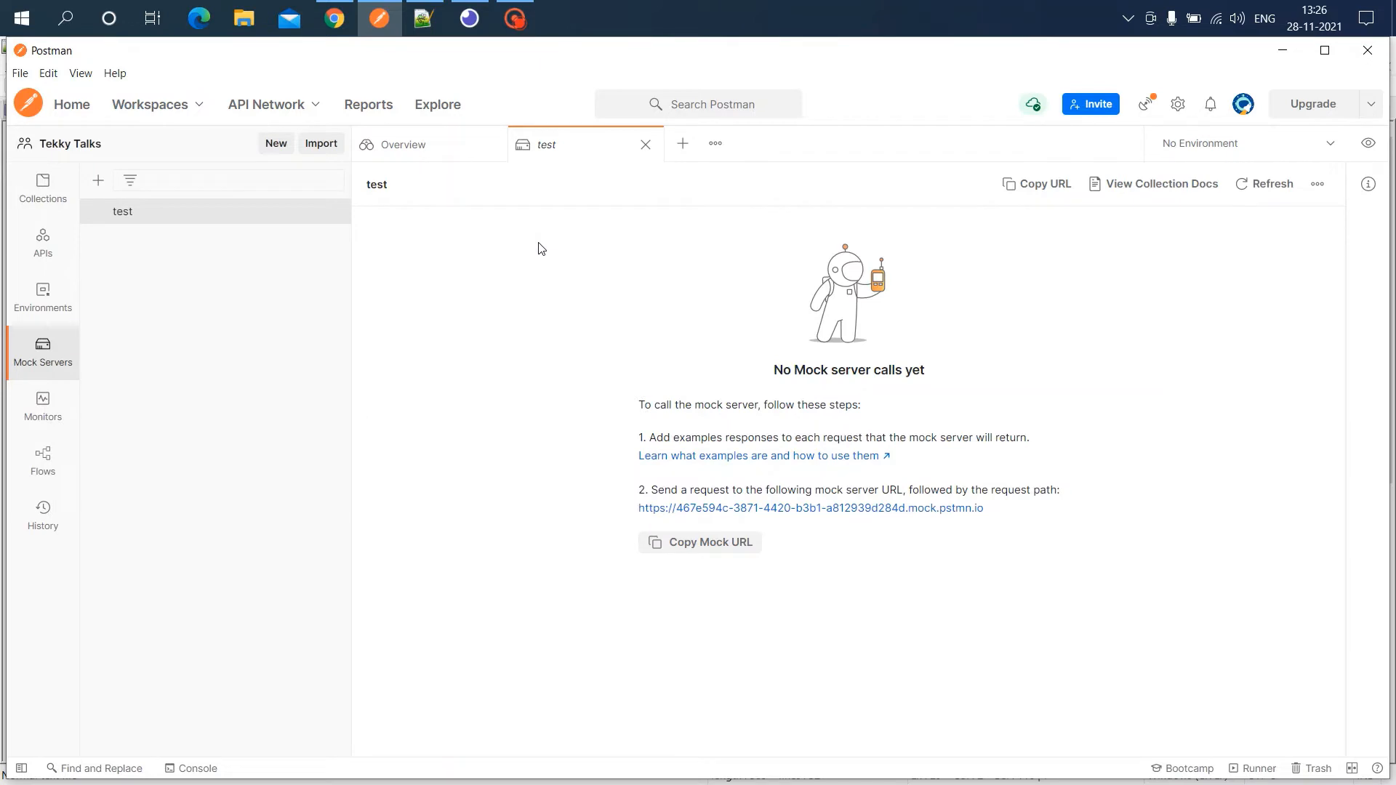
mouse_move(873, 530)
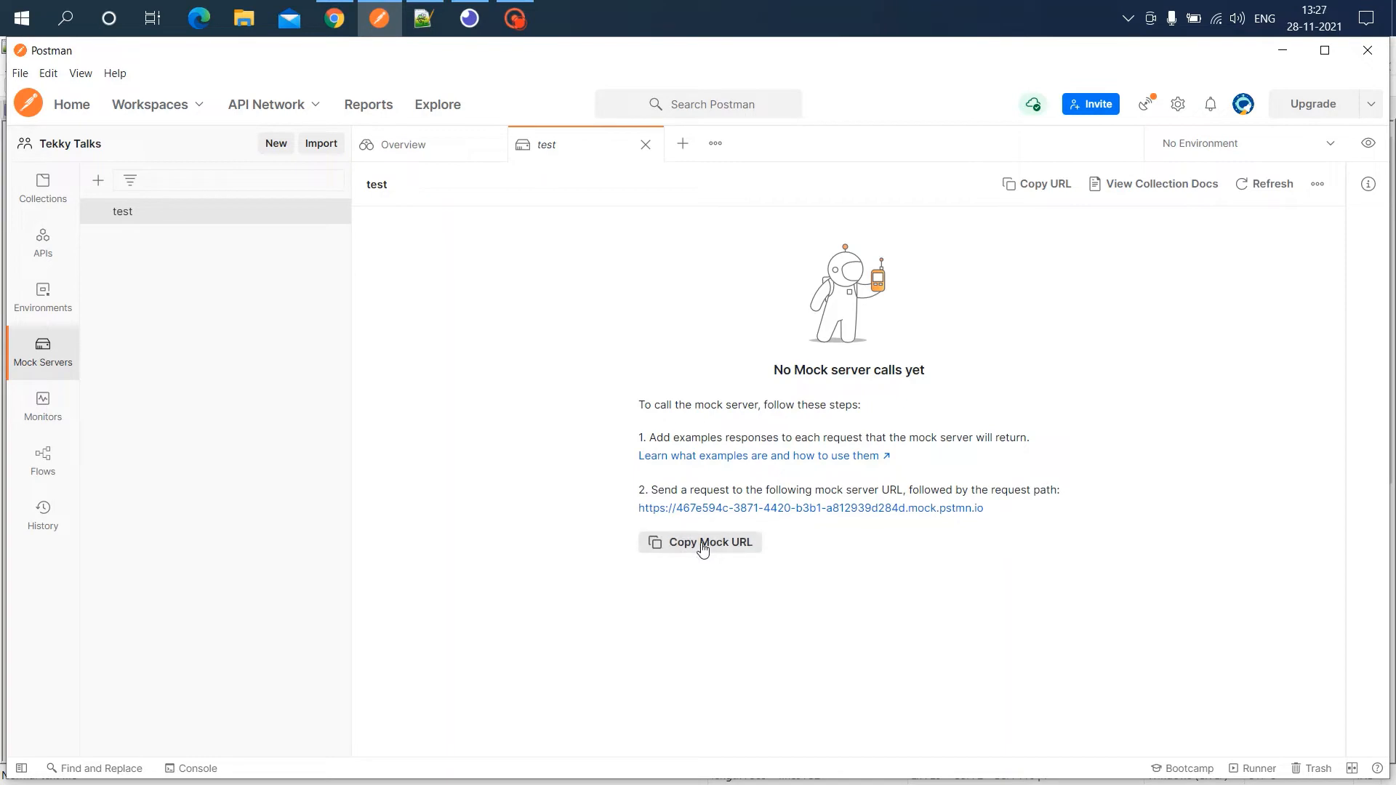
click(423, 18)
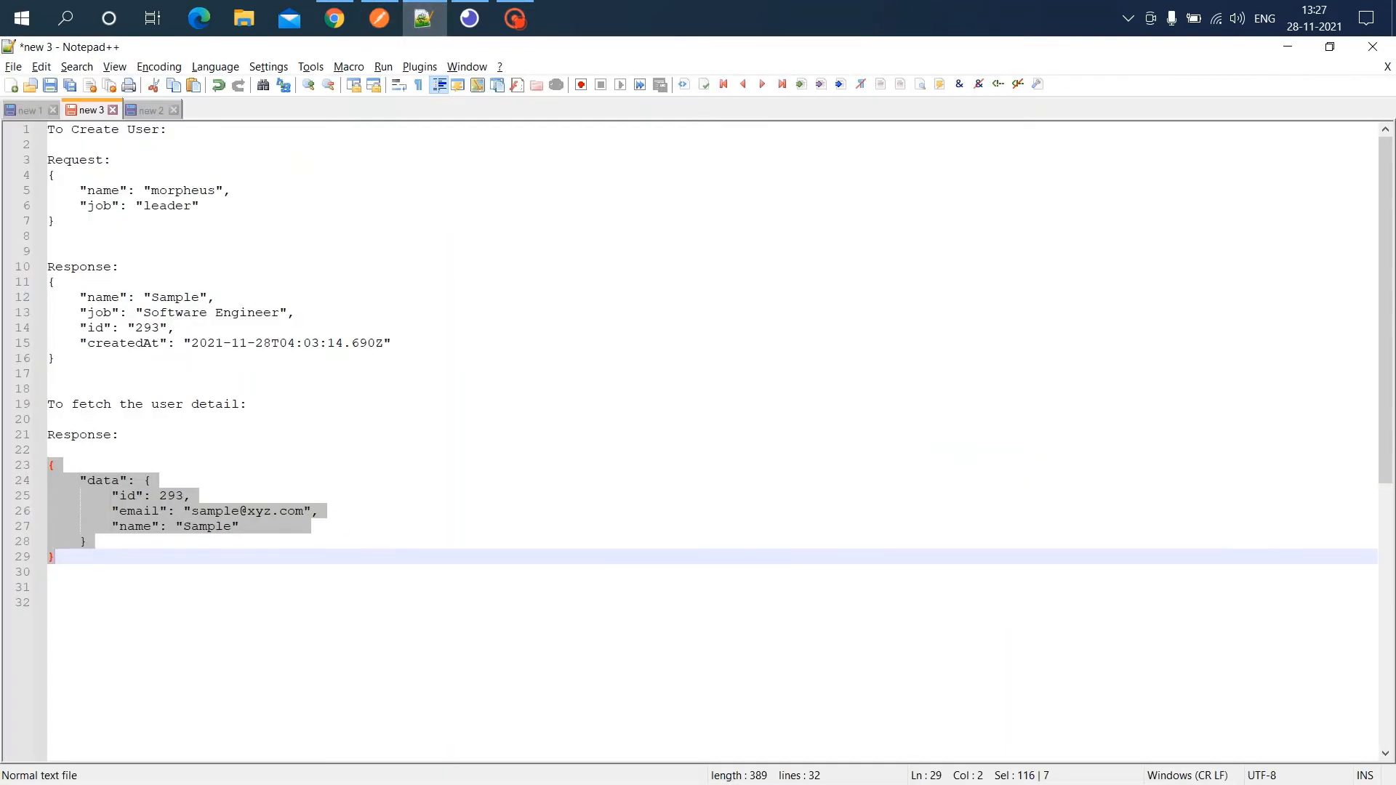
Write the mock.pstmn.io /createUser and /getUser URLs into the Notepad++ notes
text(https://467e594c-3871-4420-b3b1-a812939d284d.mock.pstmn.io)
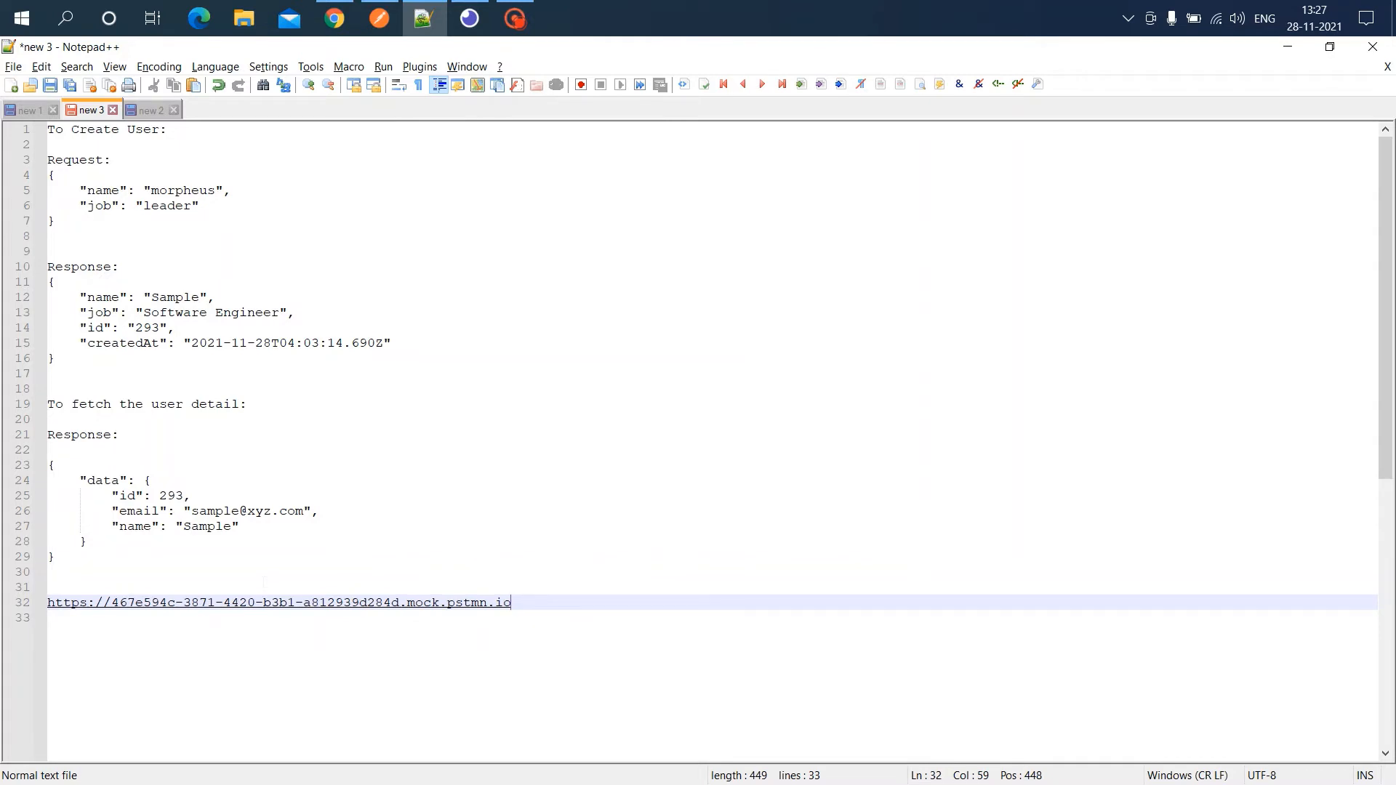
text(/)
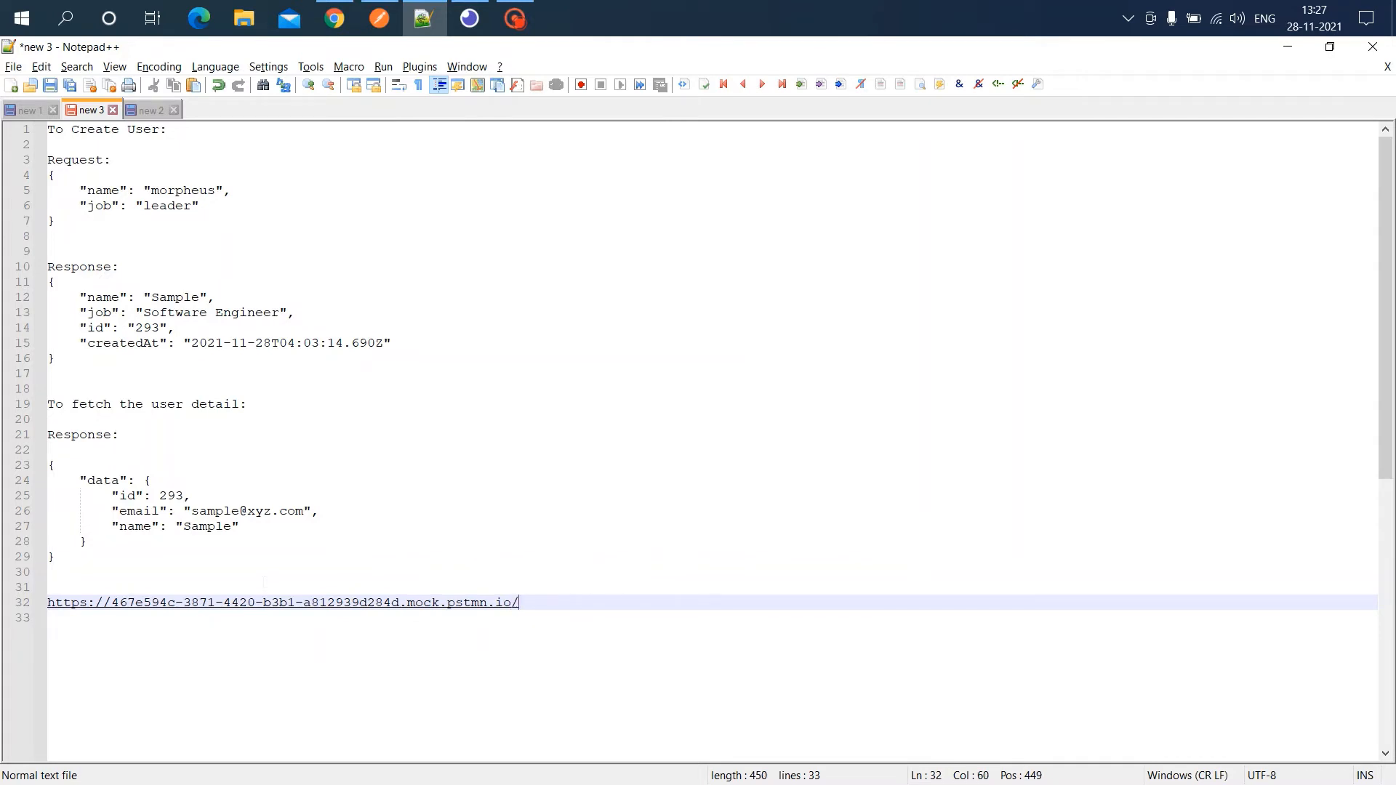
text(create)
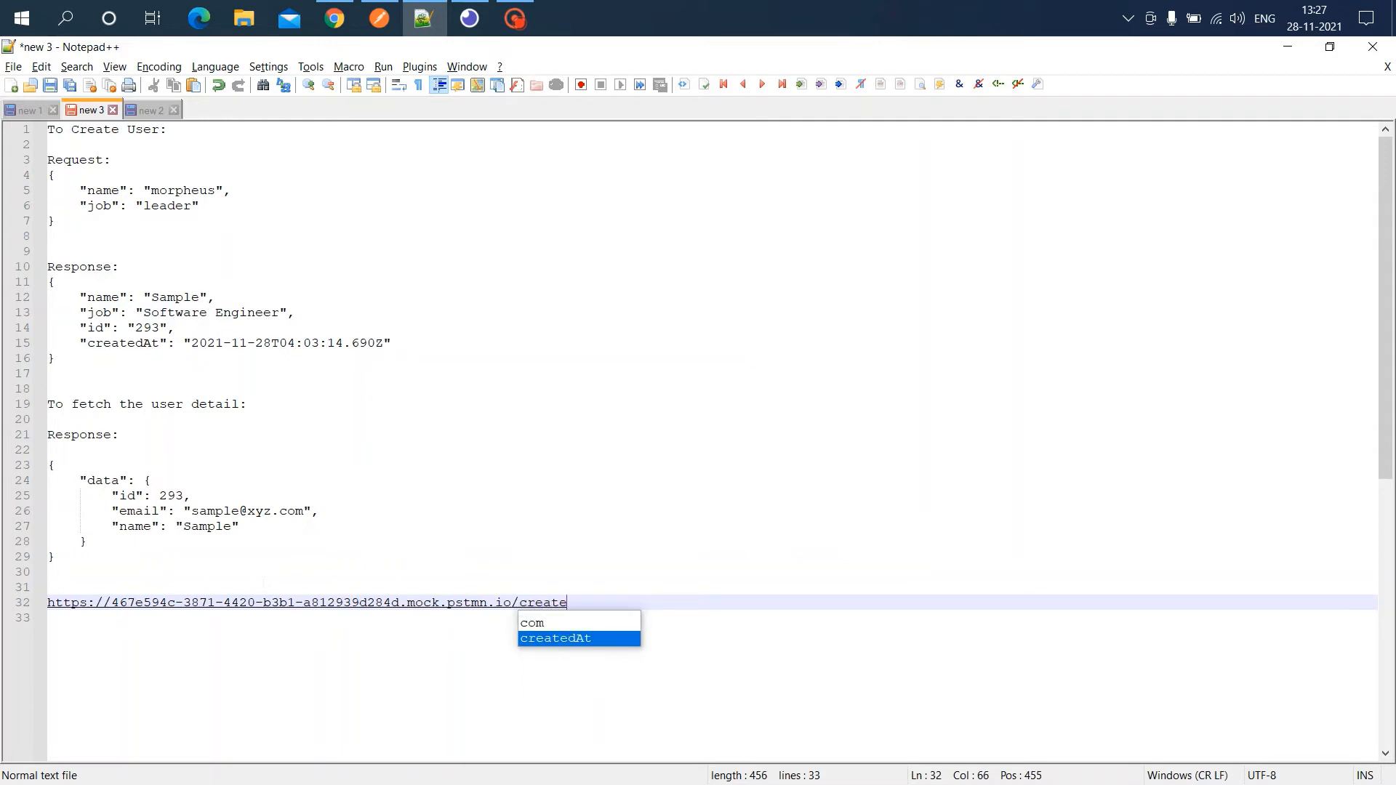
text(User)
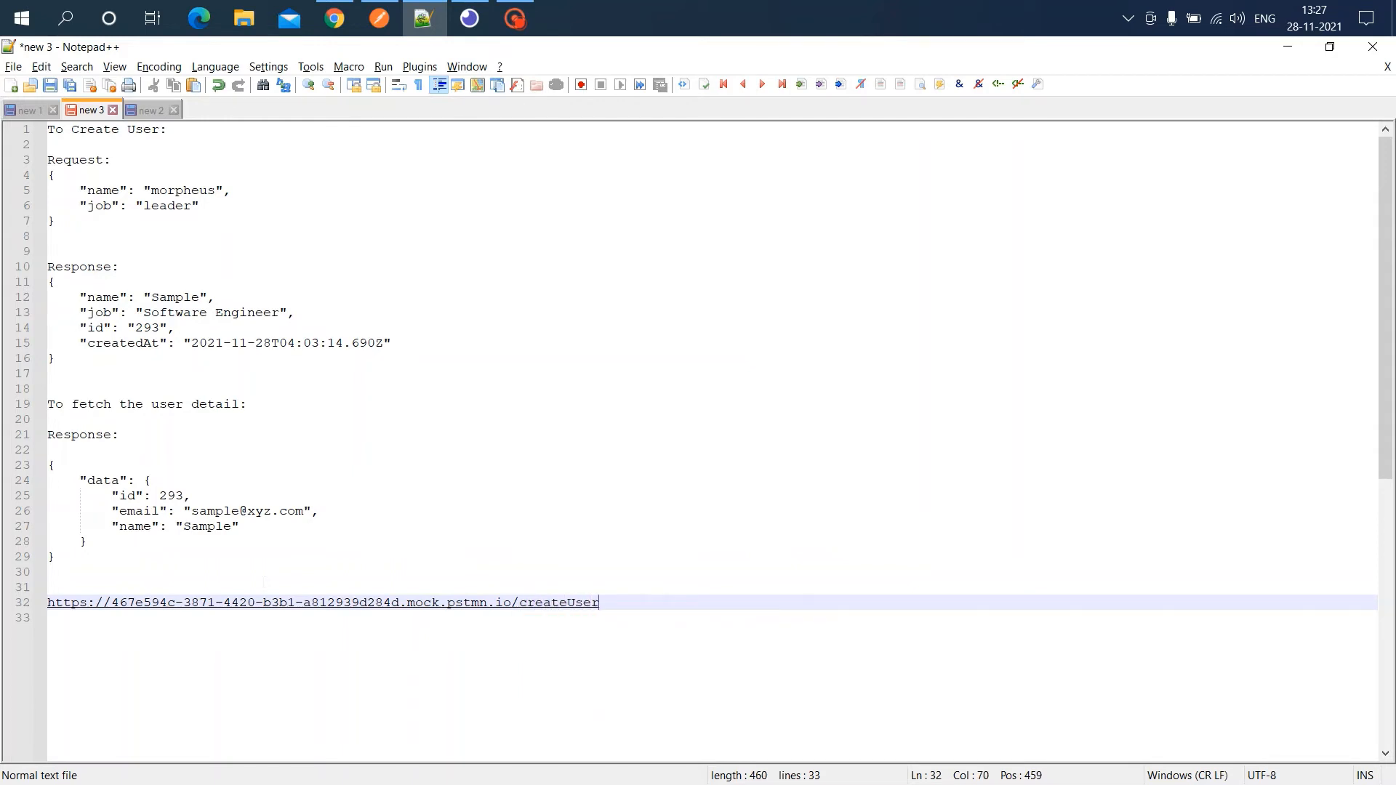
text(https://467e594c-3871-4420-b3b1-a812939d284d.mock.pstmn.io)
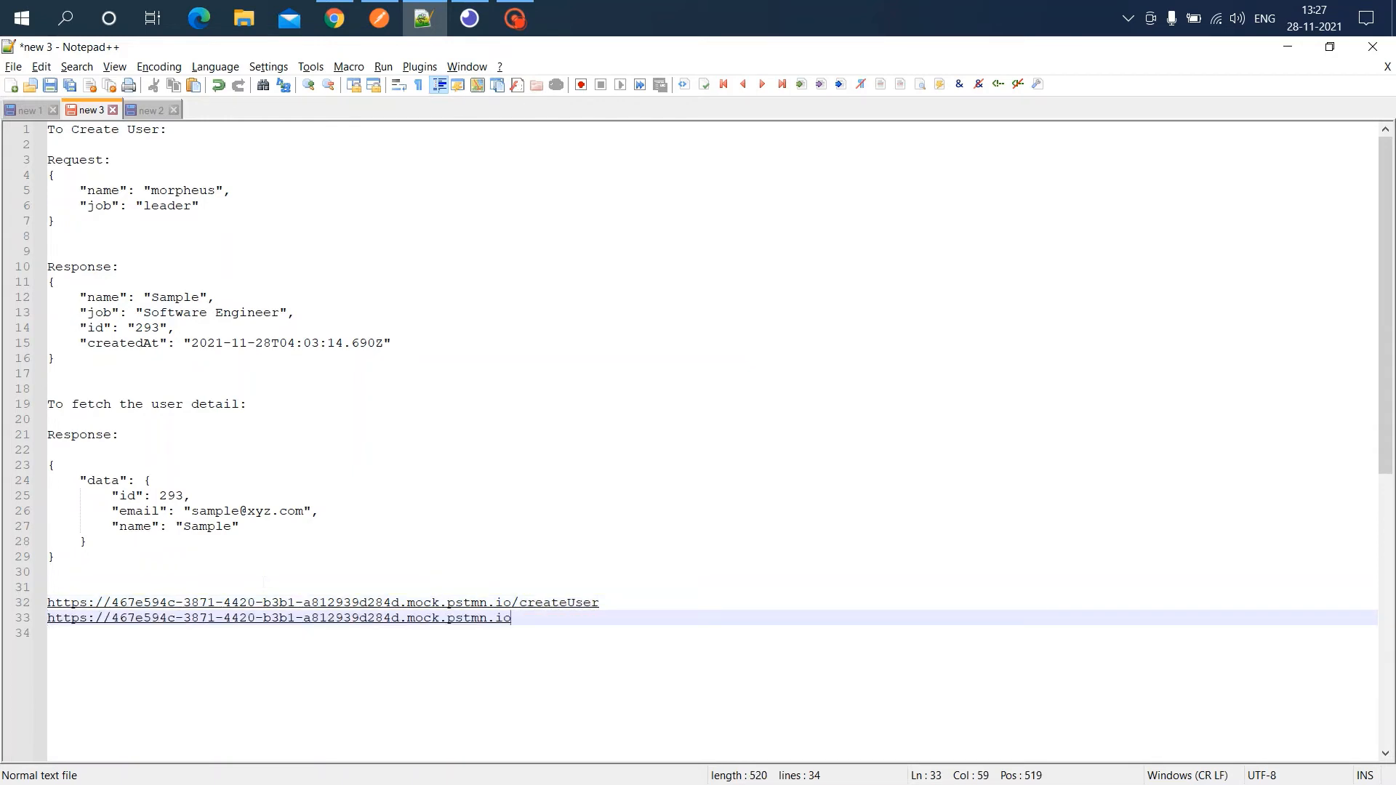
text(/getU)
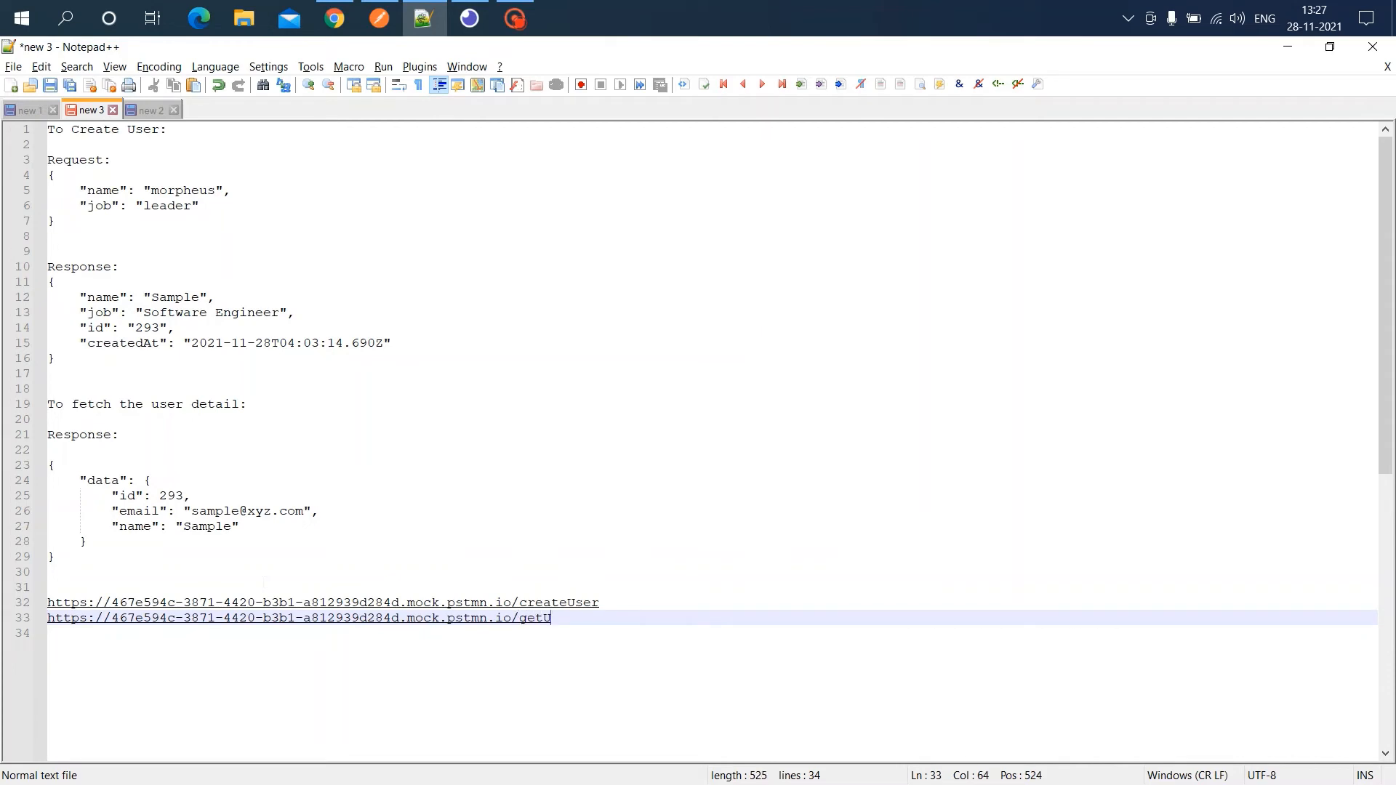
text(ser)
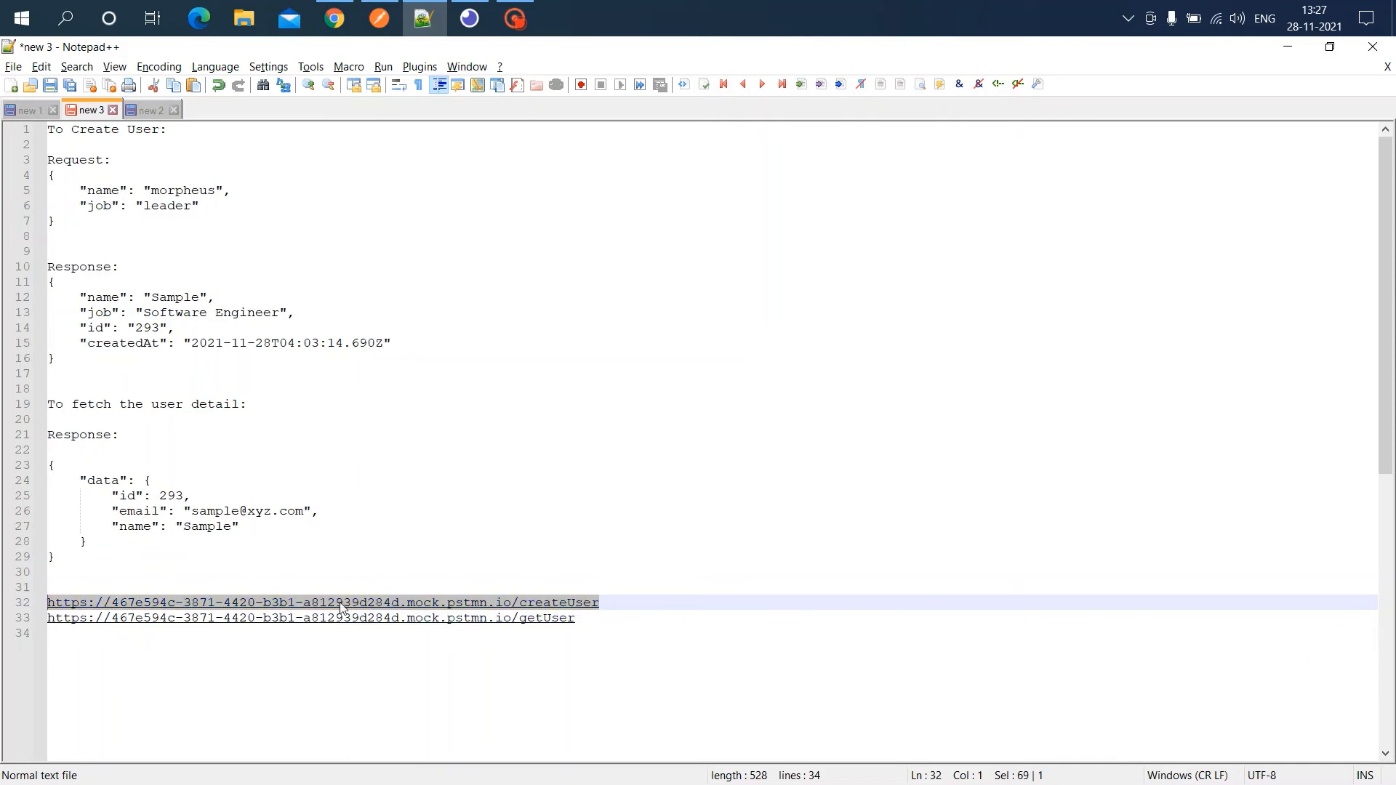
click(468, 18)
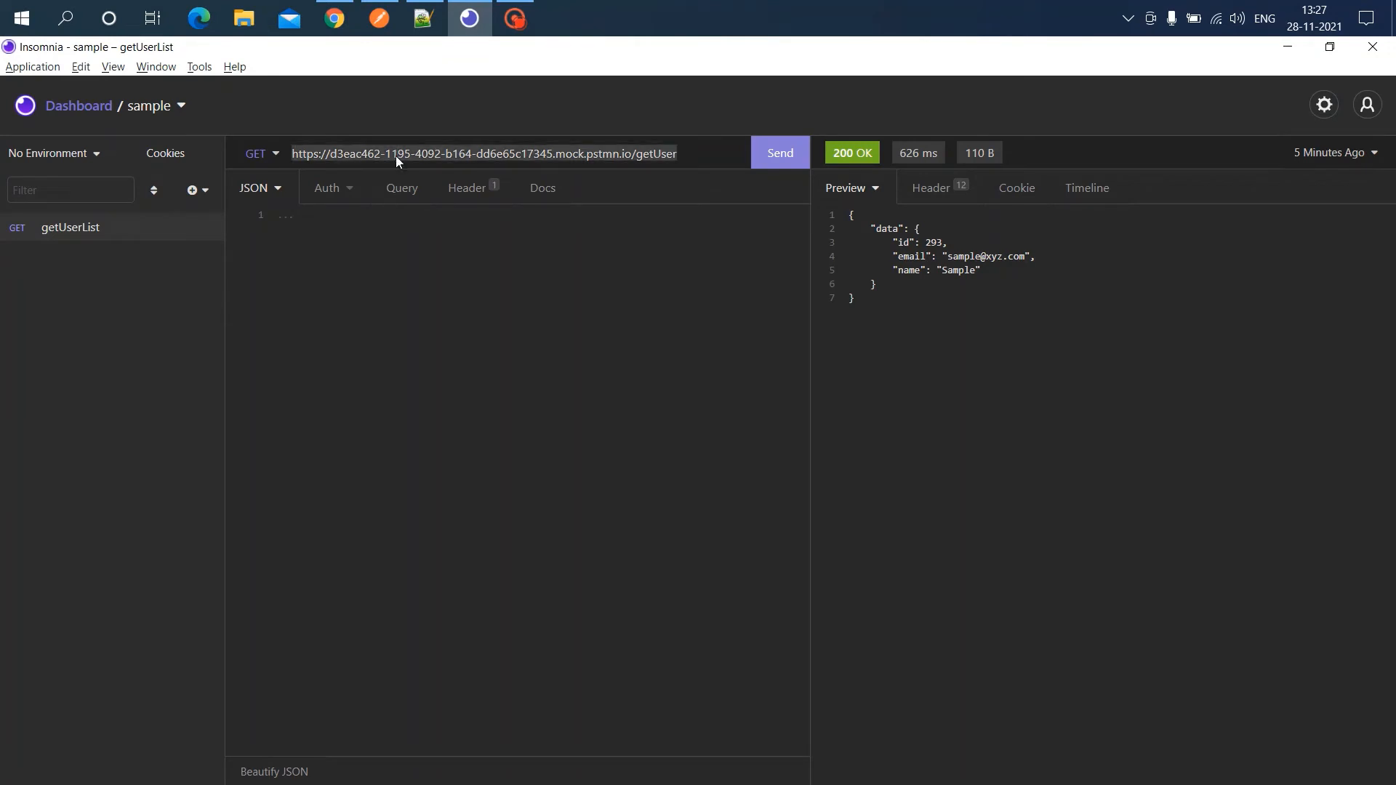
Send a POST to the createUser mock URL with body {"name": "morpheus","job": "leader"}
click(260, 153)
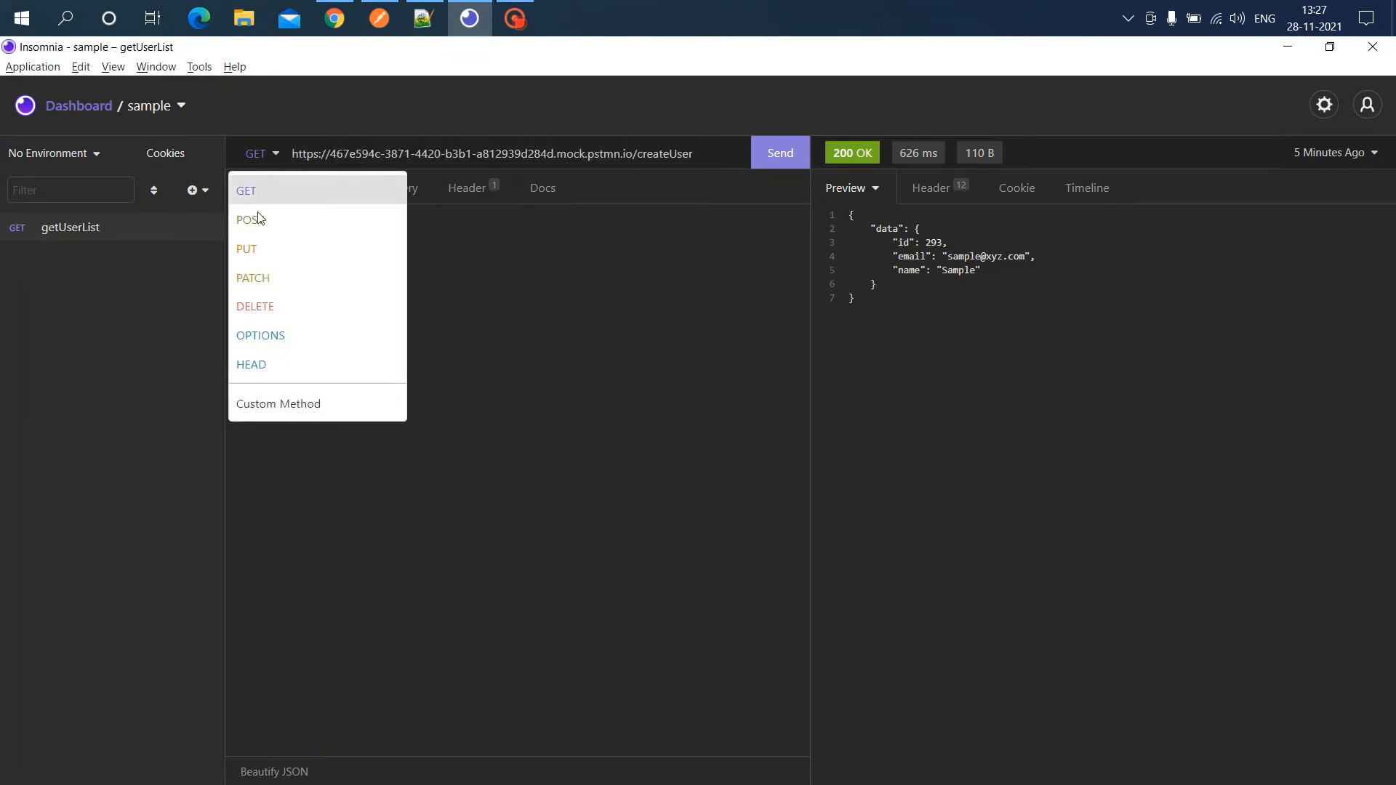
click(246, 219)
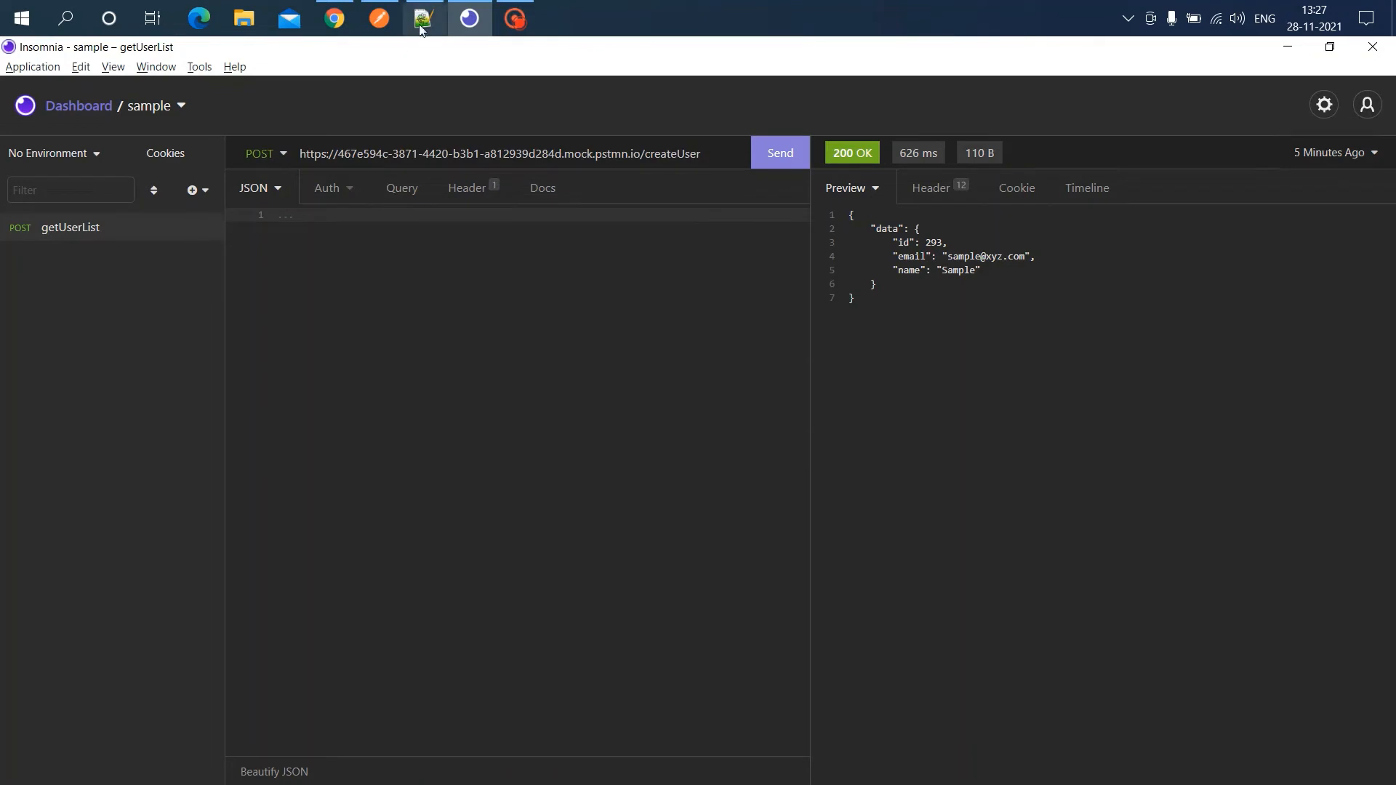
click(419, 18)
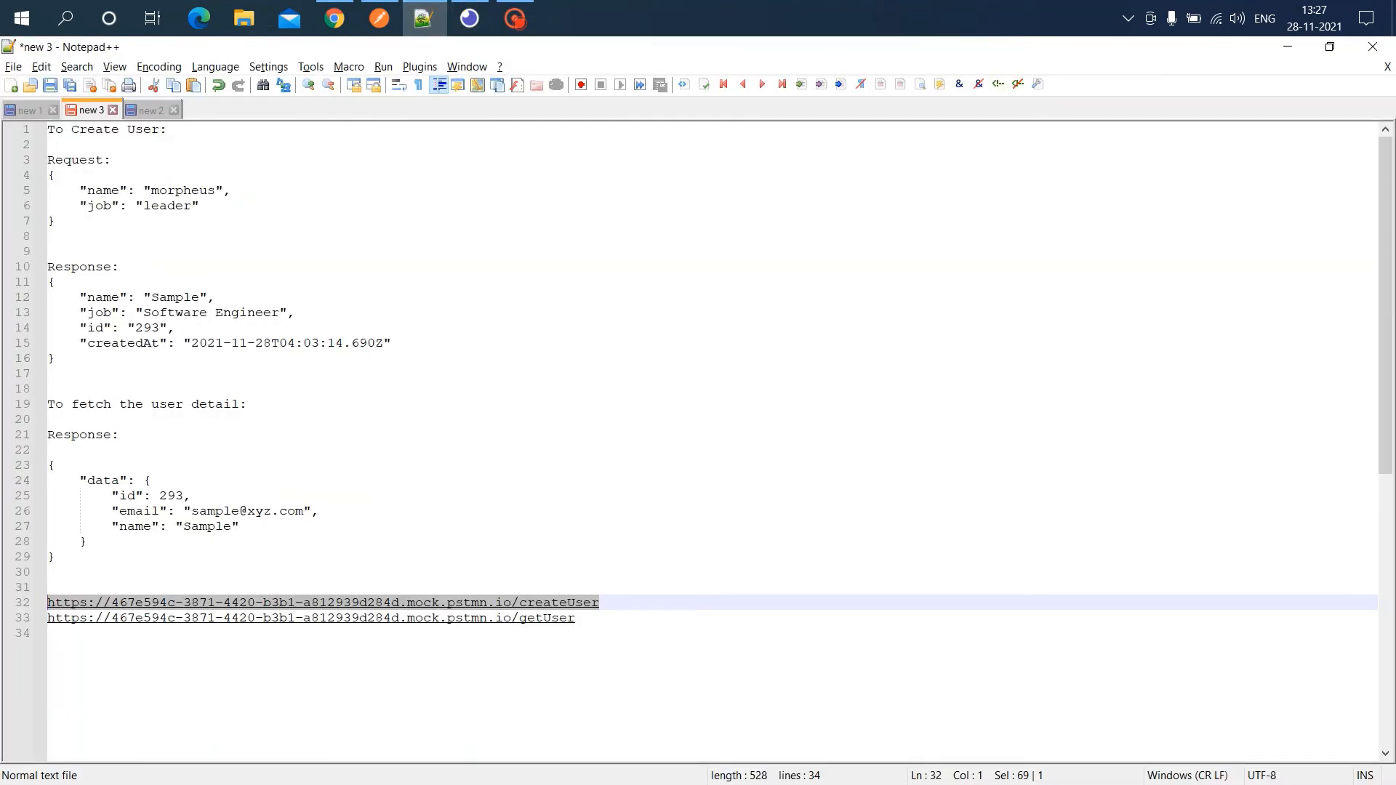
click(53, 174)
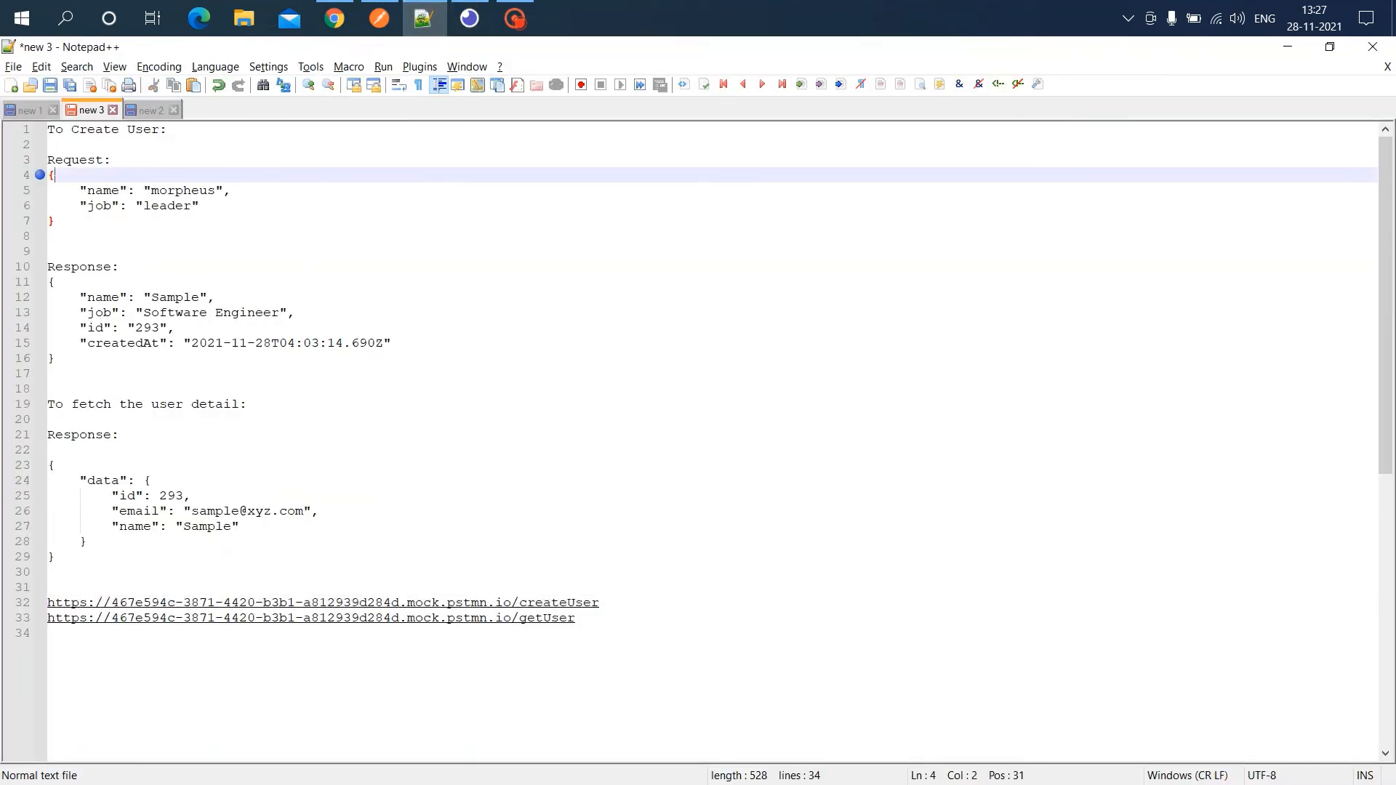
drag(51, 176, 53, 221)
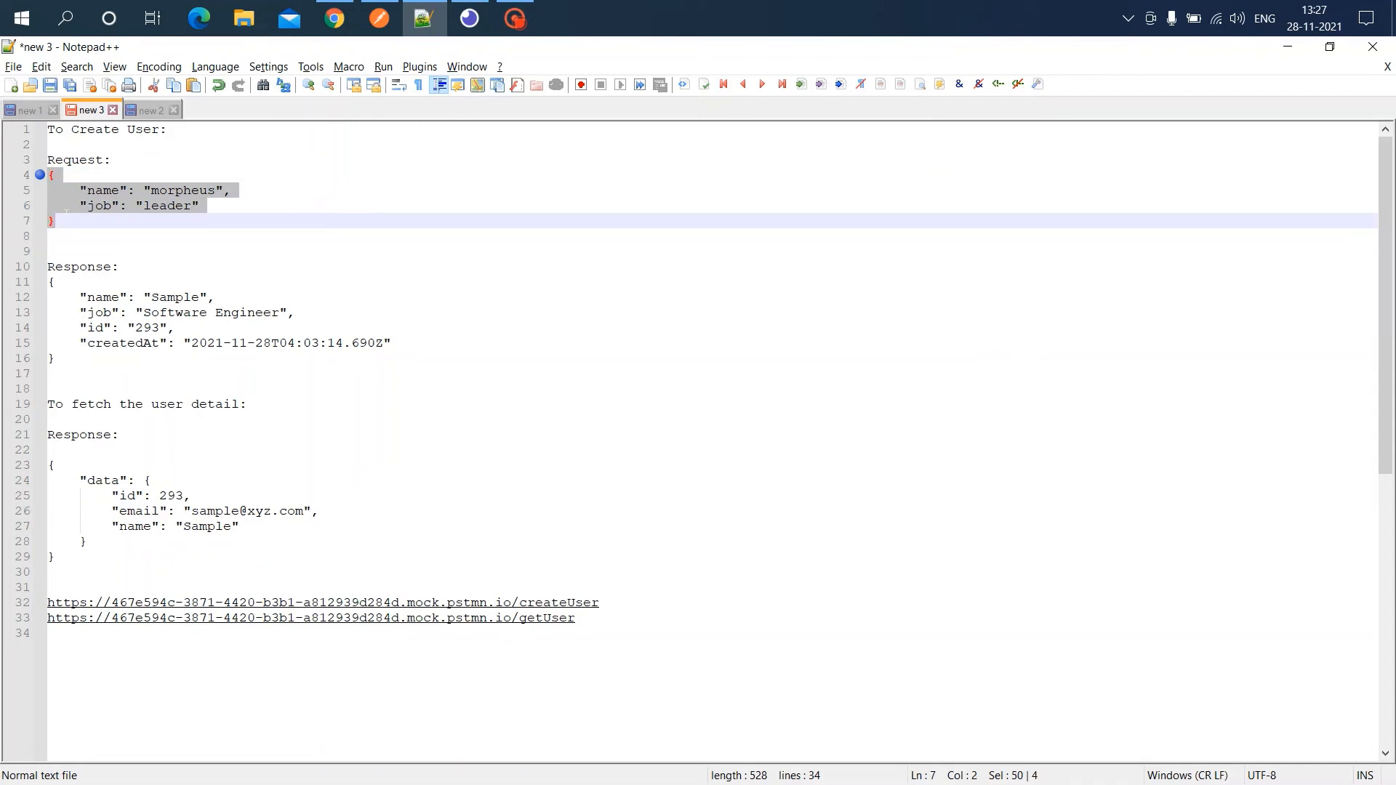
click(470, 16)
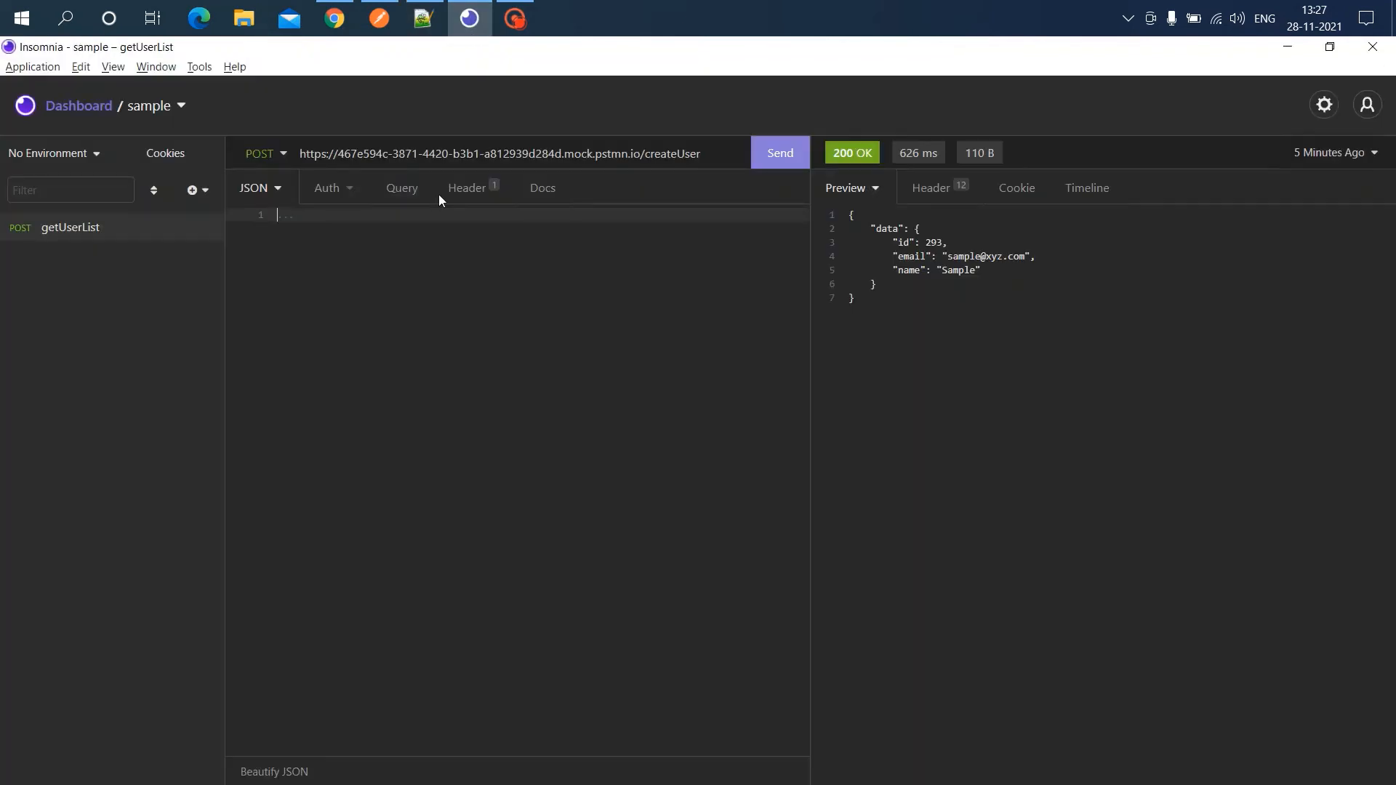
text({"name": "morpheus","job": "leader"})
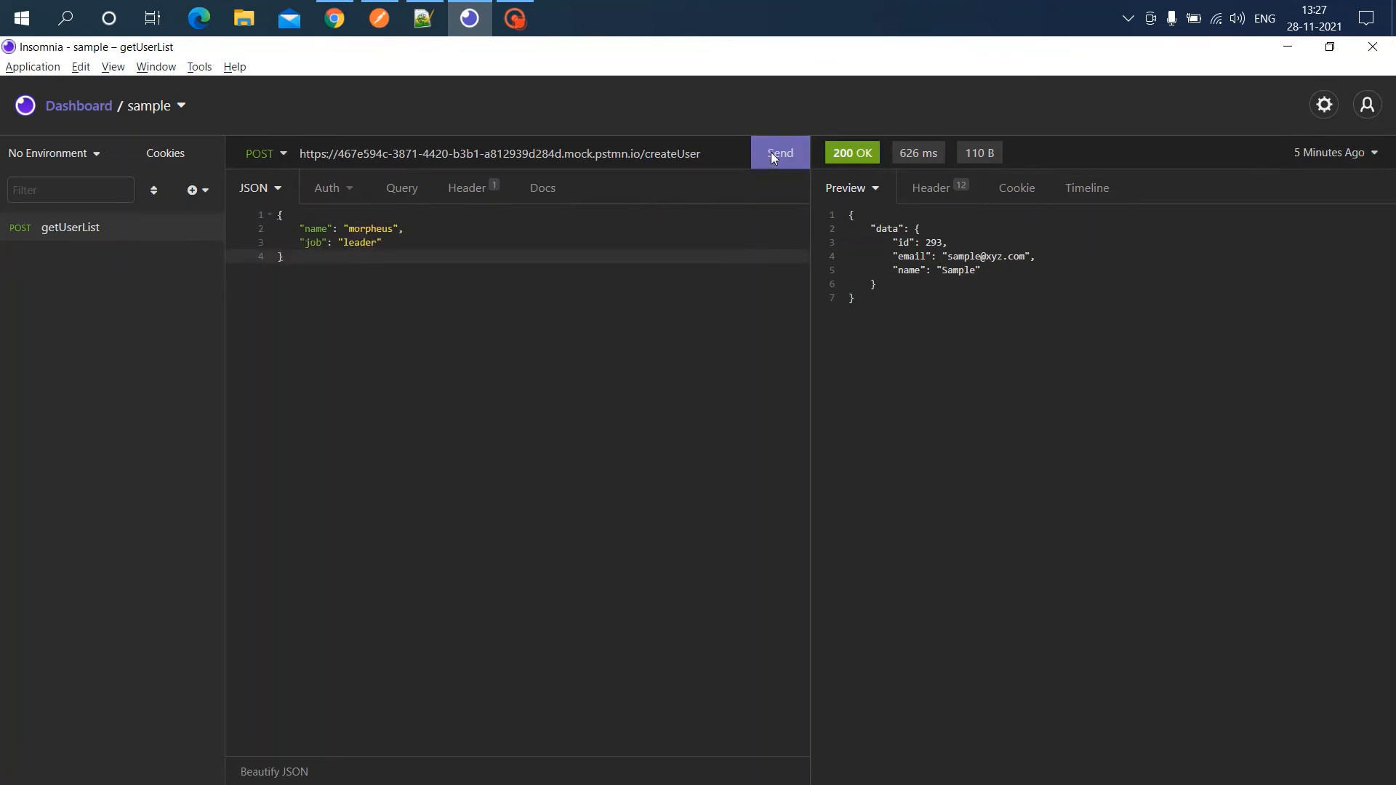
click(780, 153)
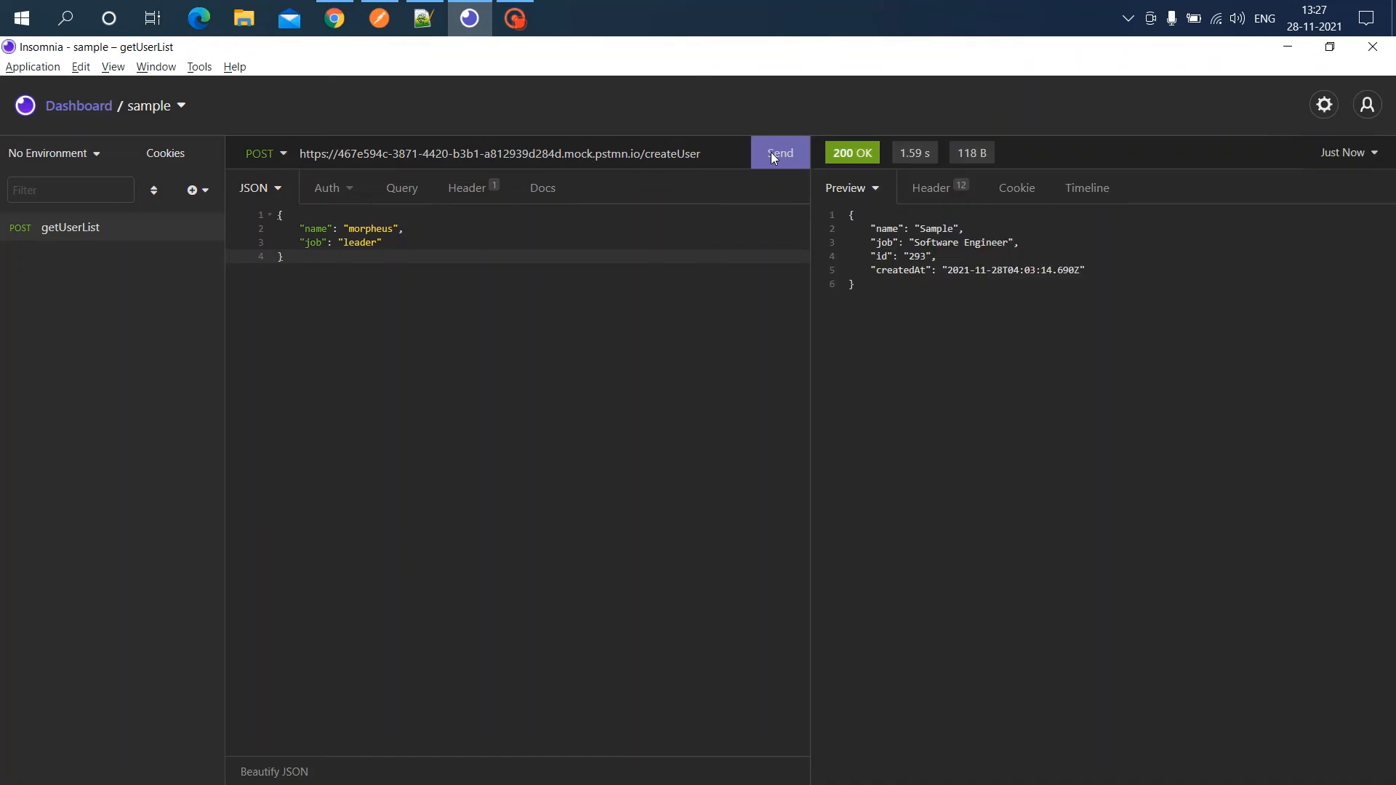
mouse_move(962, 345)
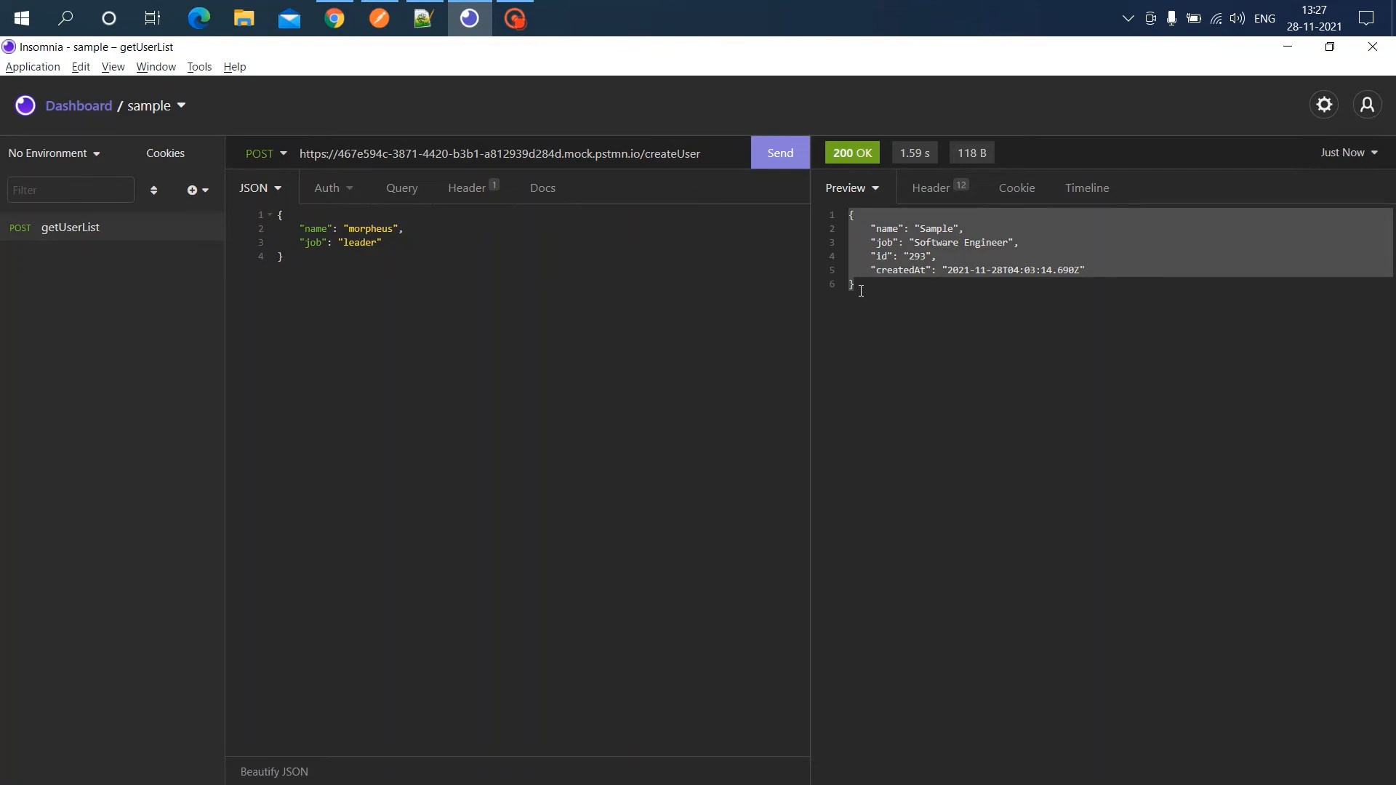
mouse_move(676, 178)
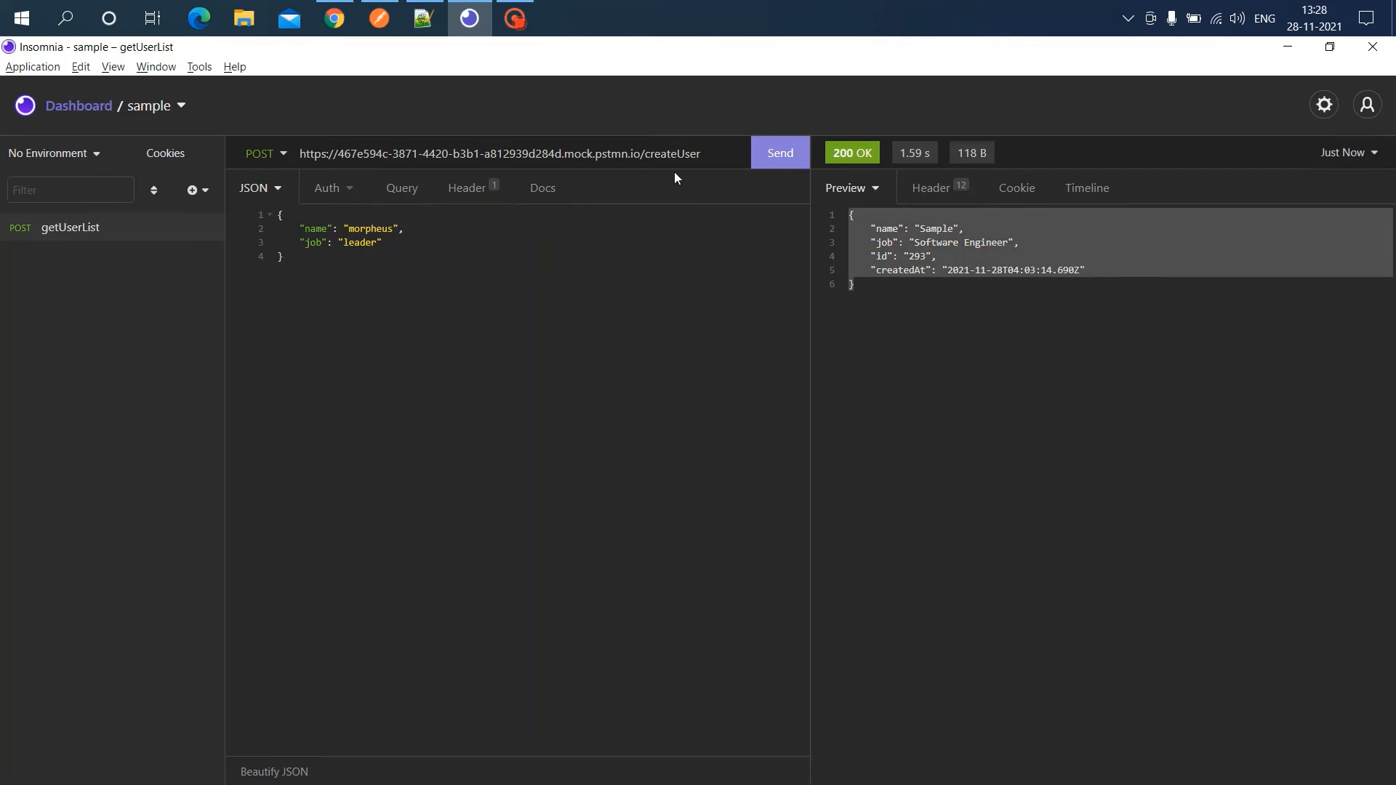
Change the URL ending to getUser, switch the method to GET, and send it
click(424, 17)
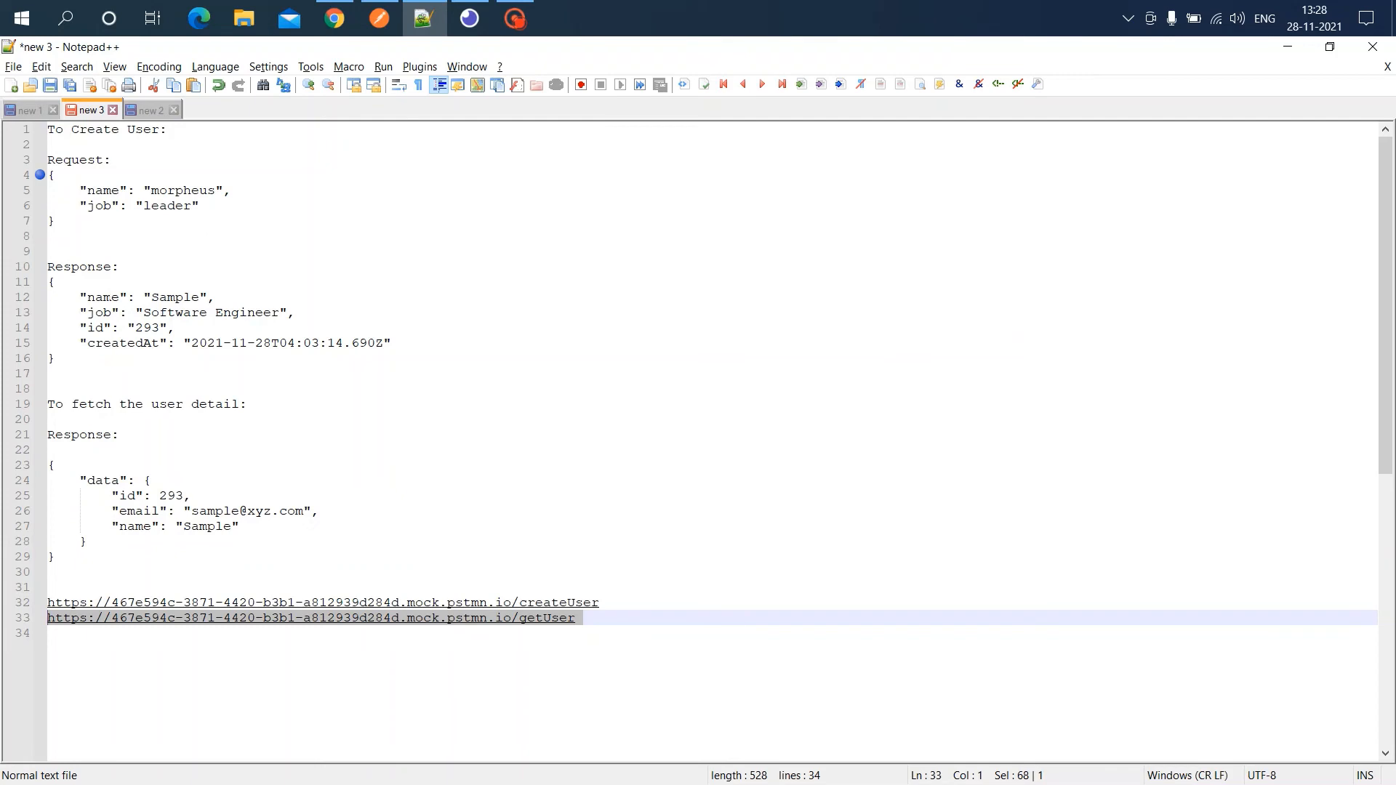
mouse_move(38, 471)
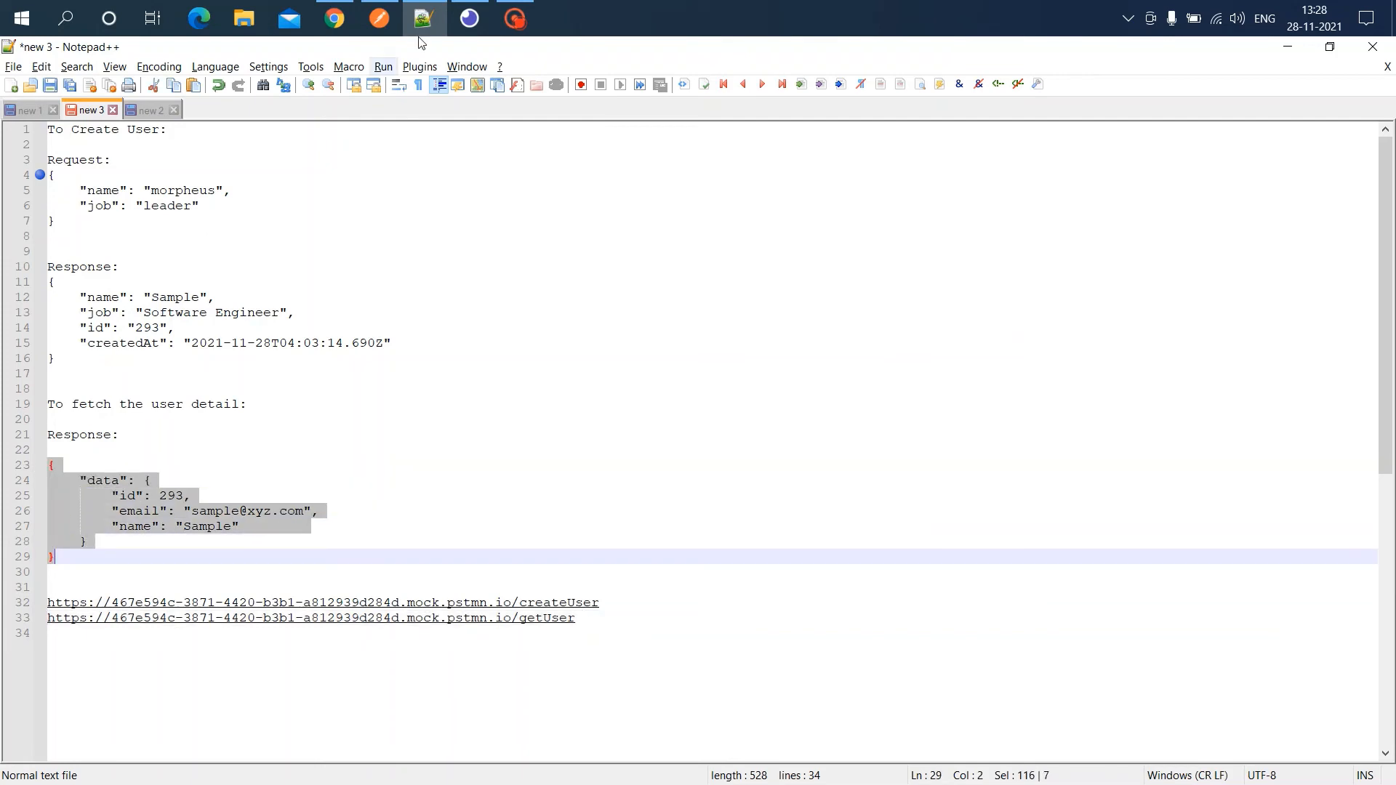
click(469, 20)
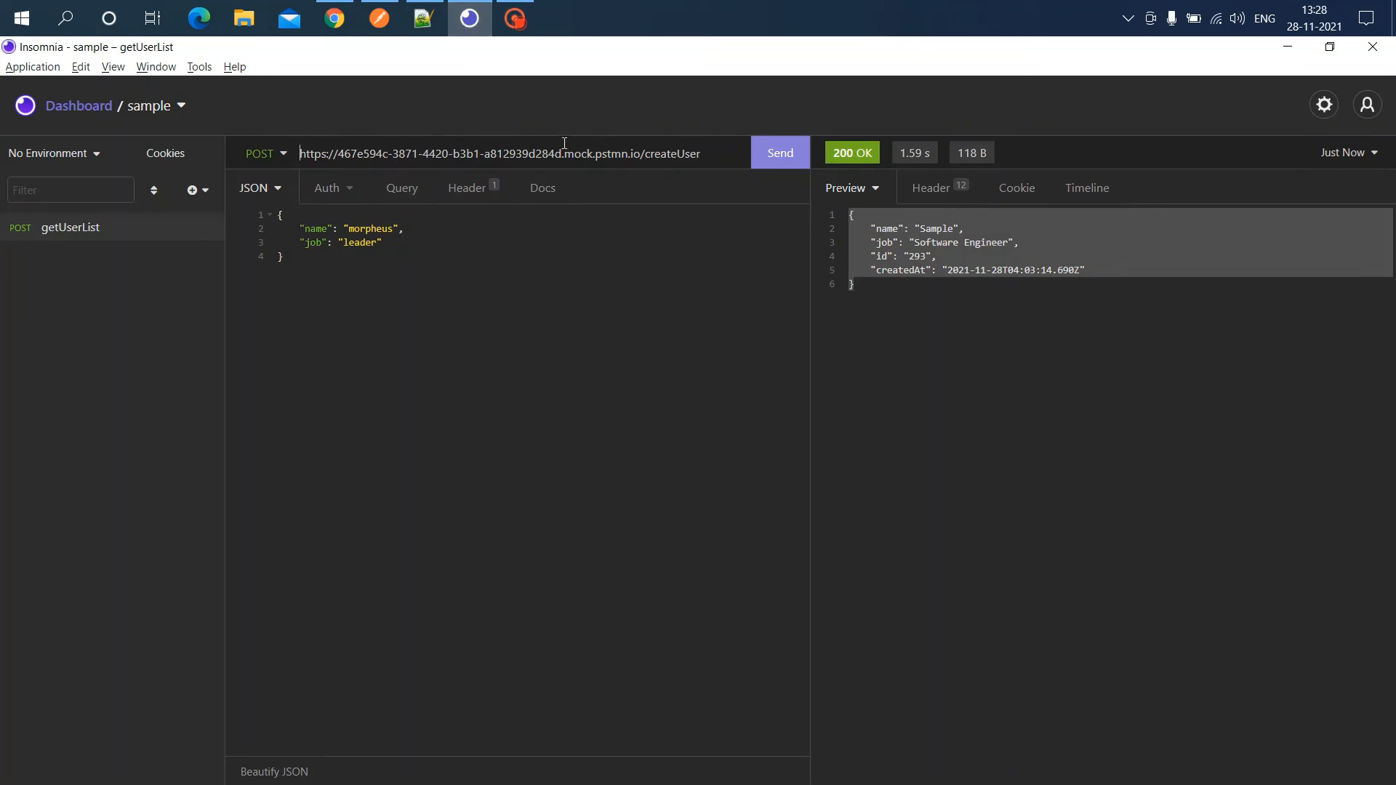
text(getUser)
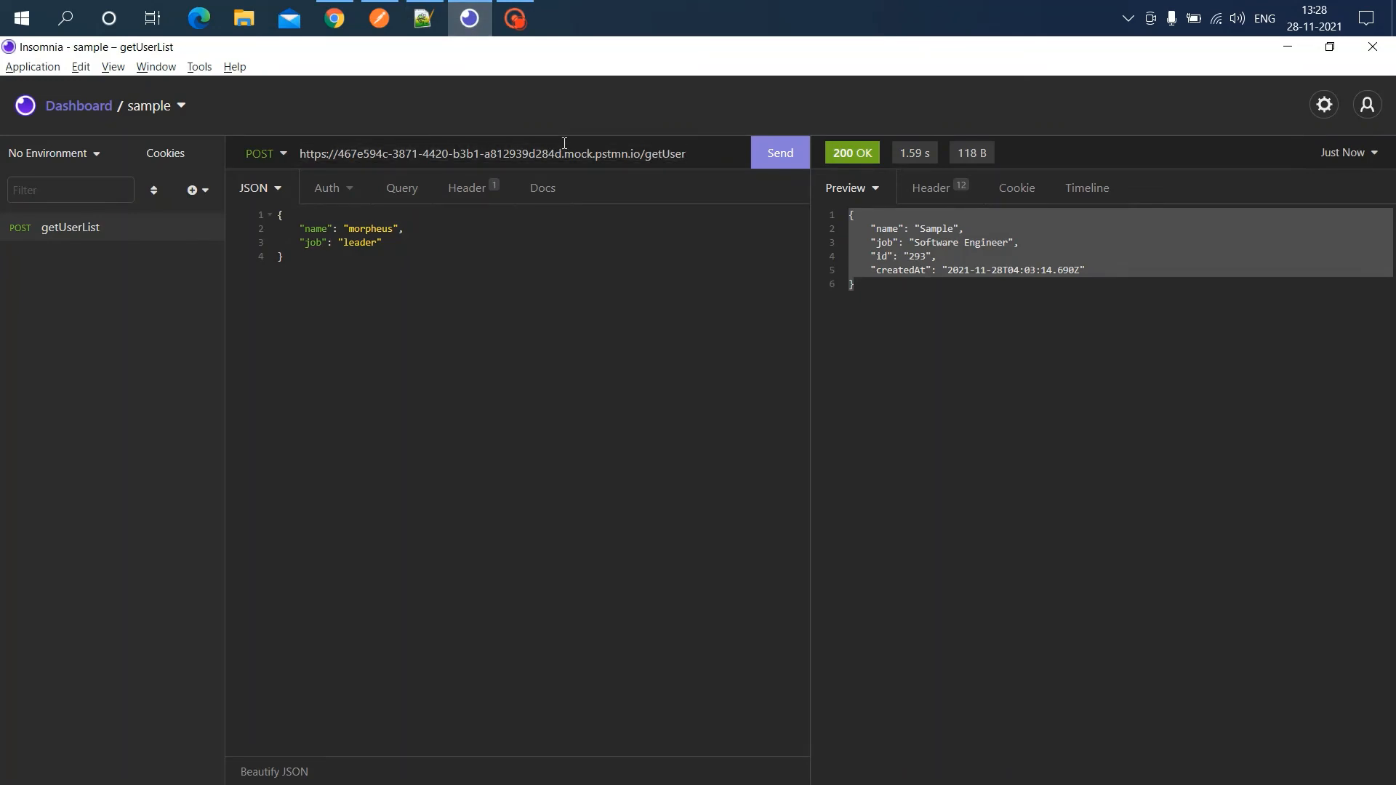
click(260, 153)
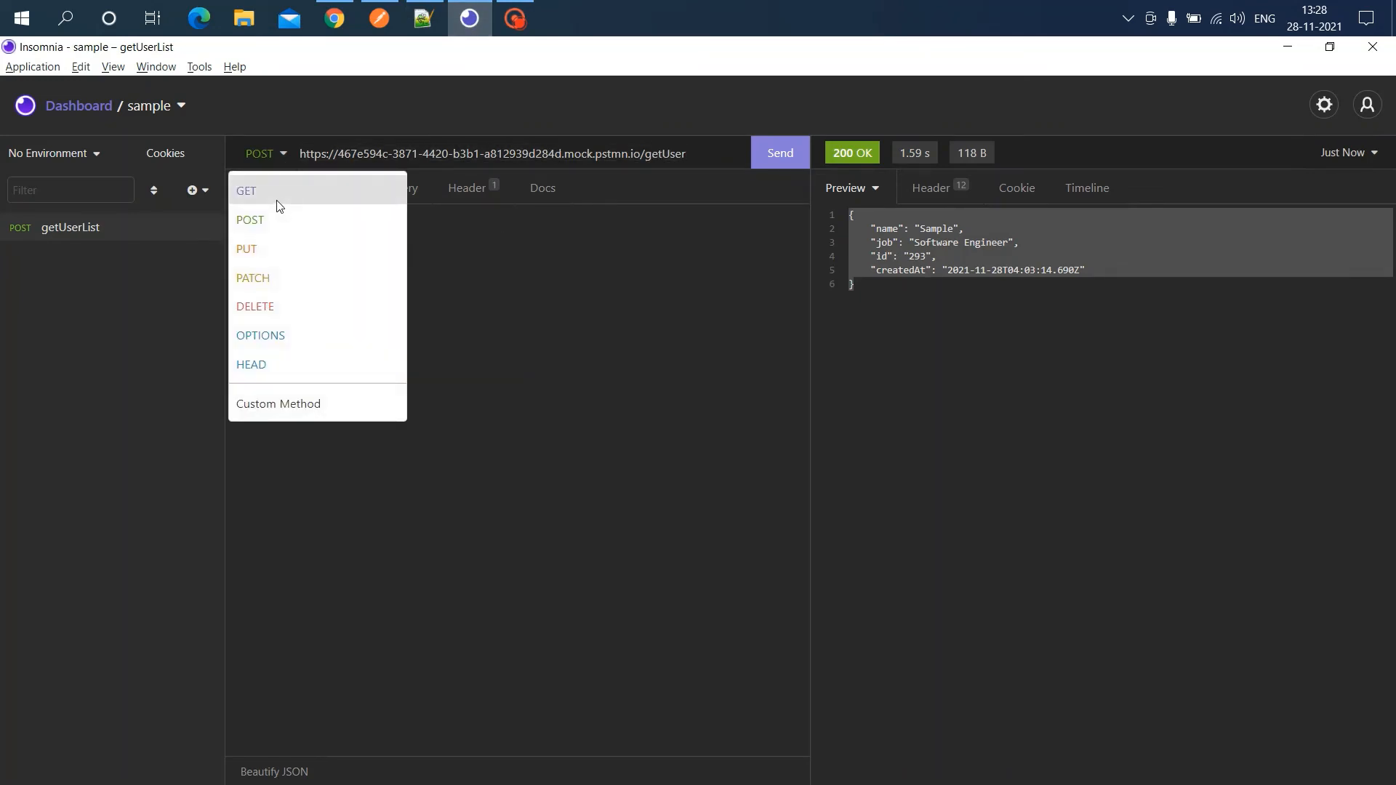
click(246, 190)
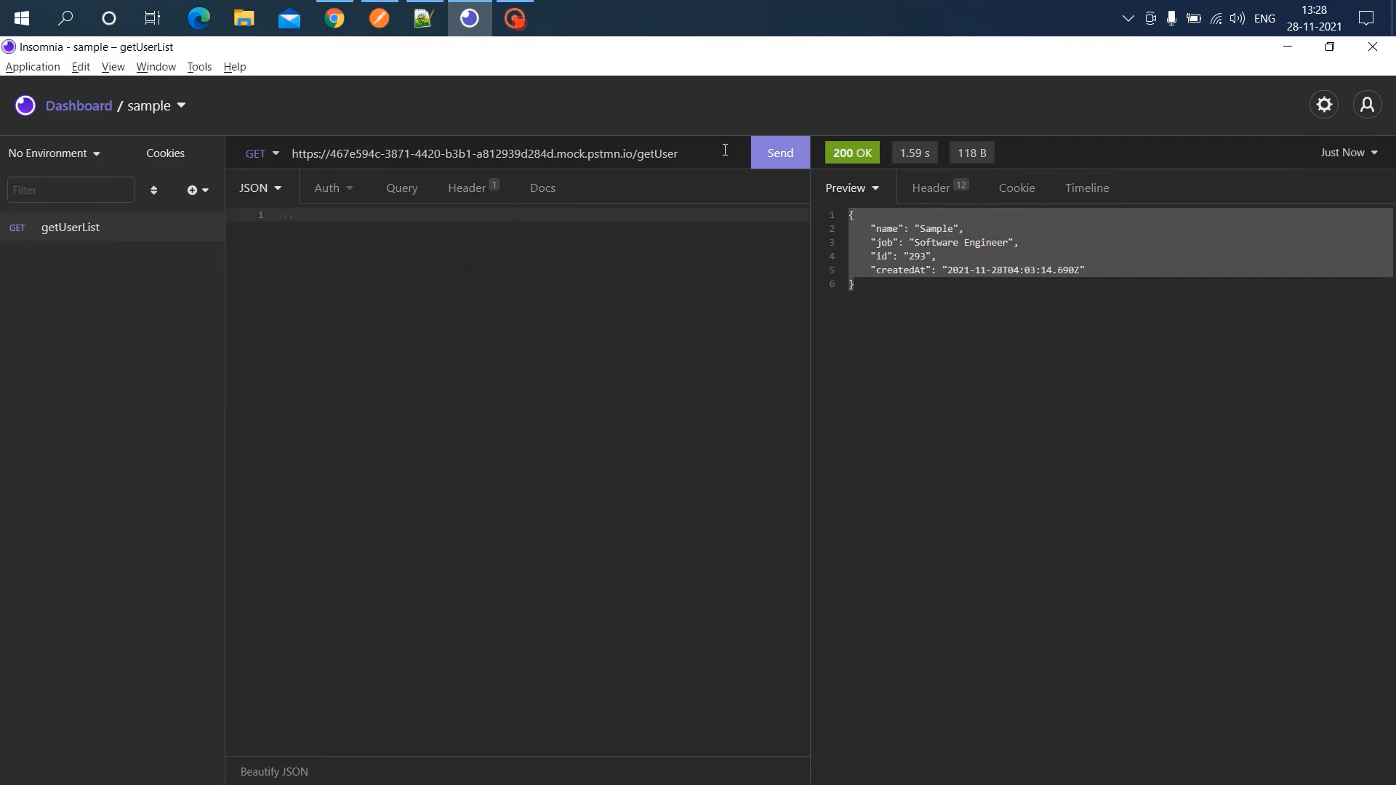
click(780, 153)
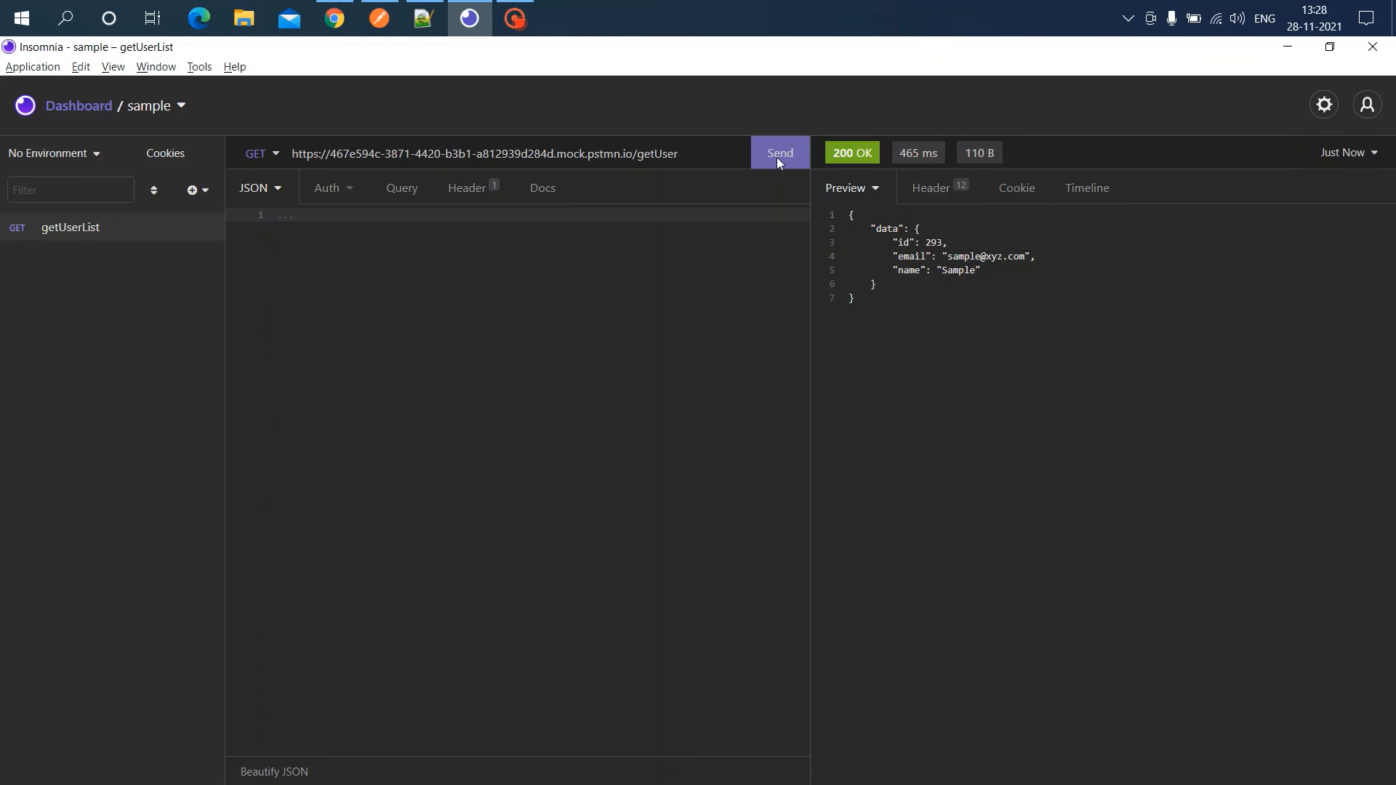